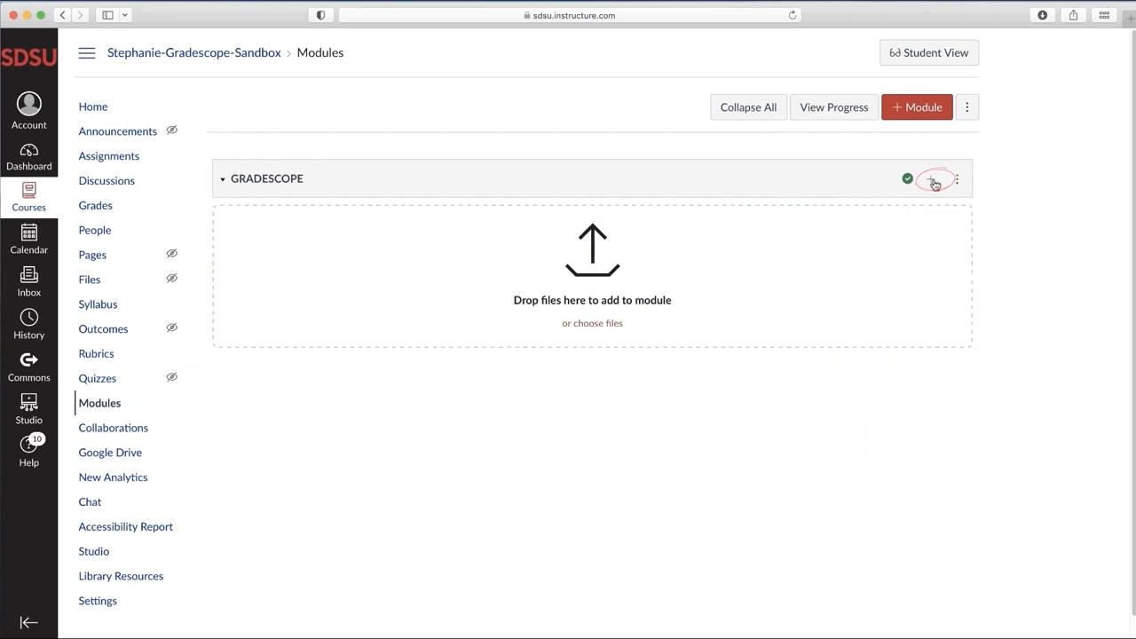
- Start a new Assignment item in the GRADESCOPE module using [Create Assignment]
left_click(930, 178)
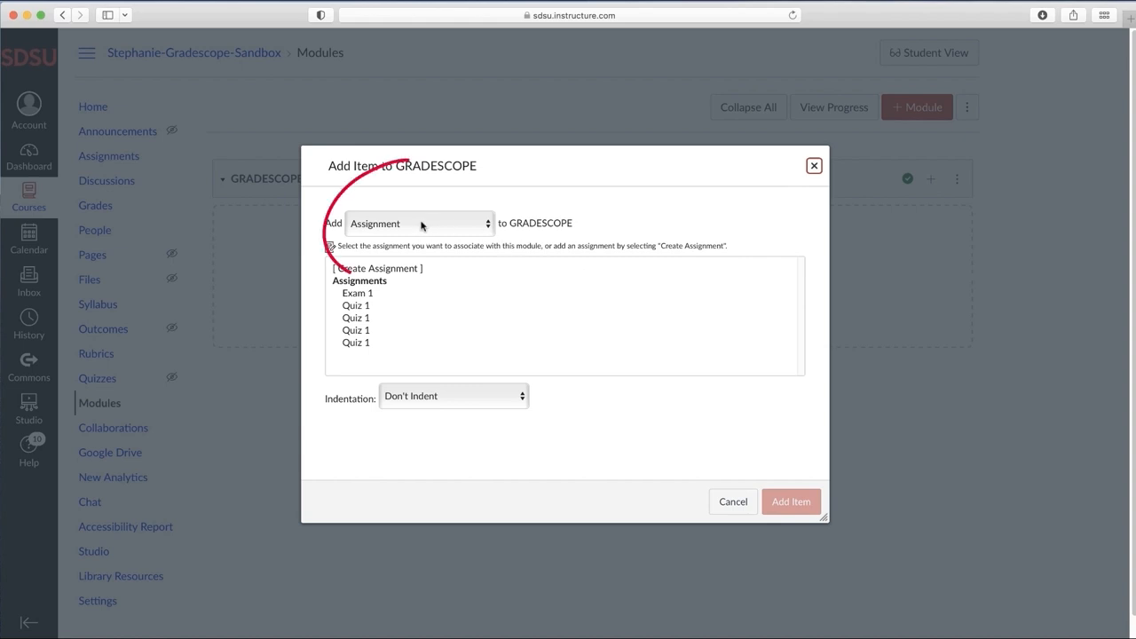
left_click(417, 223)
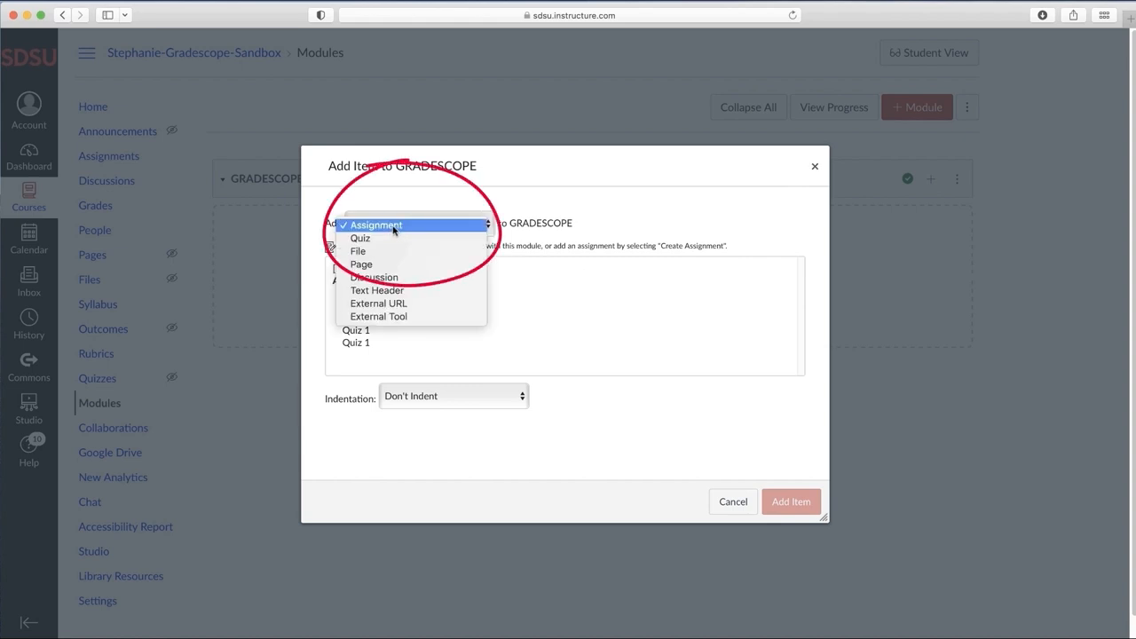
left_click(377, 224)
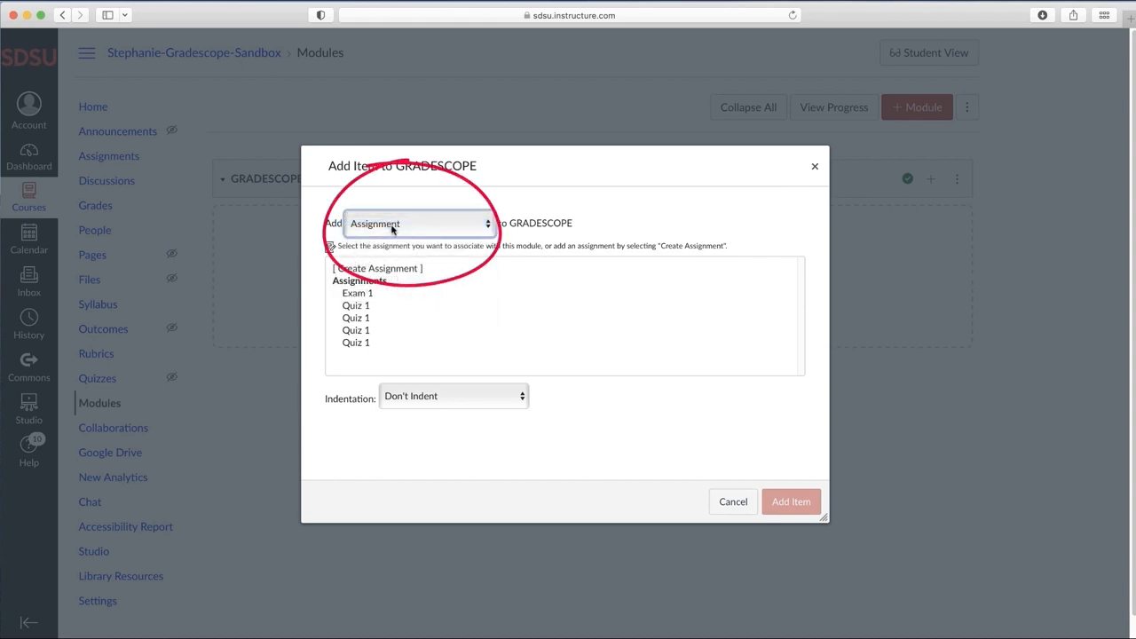
left_click(376, 268)
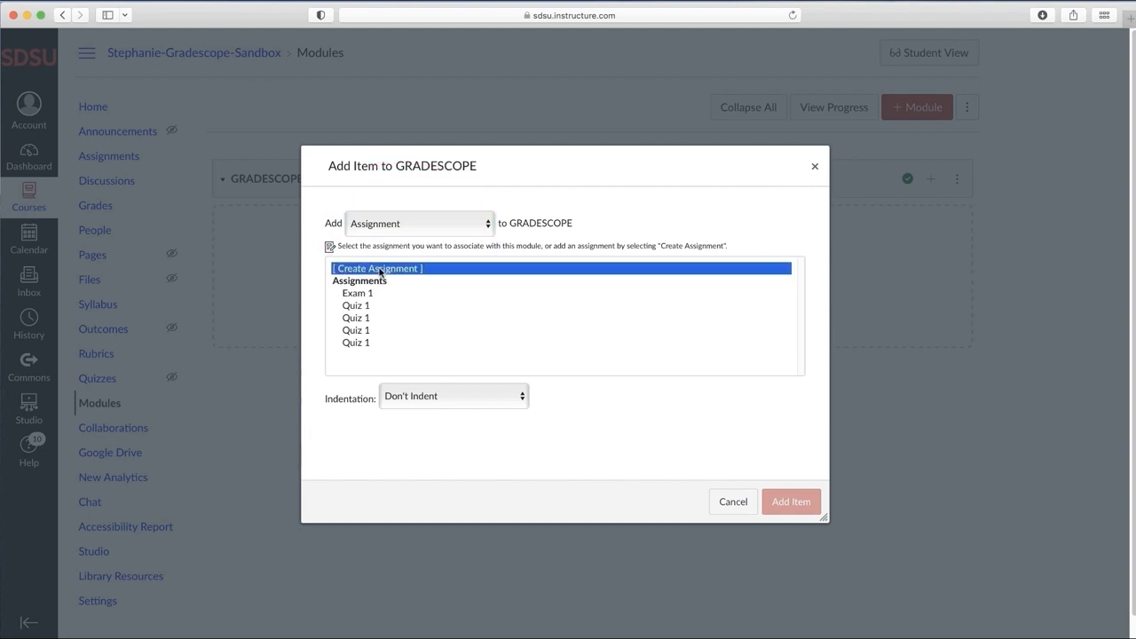
left_click(376, 268)
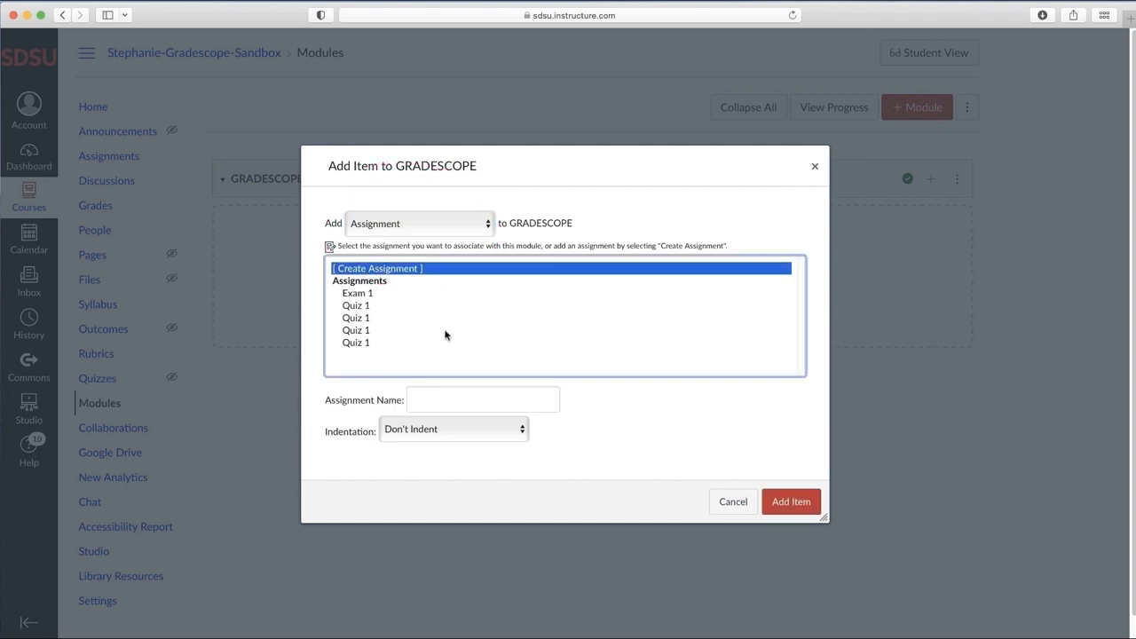
- Name the new assignment QUIZ 1 and add it to the module
type("QUIZ 1")
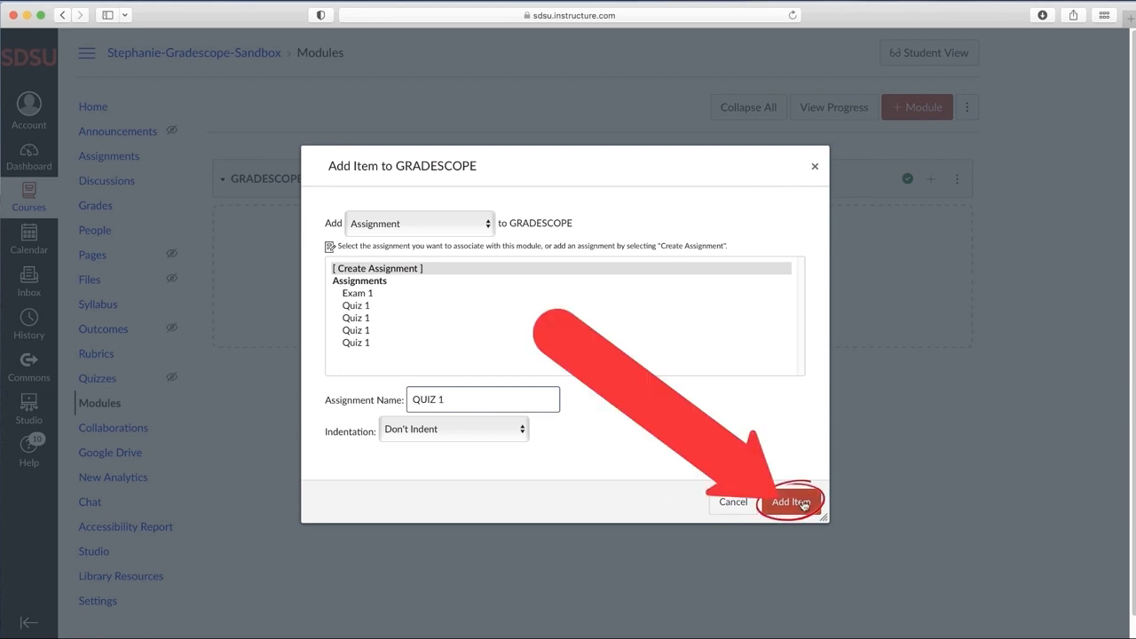
left_click(790, 501)
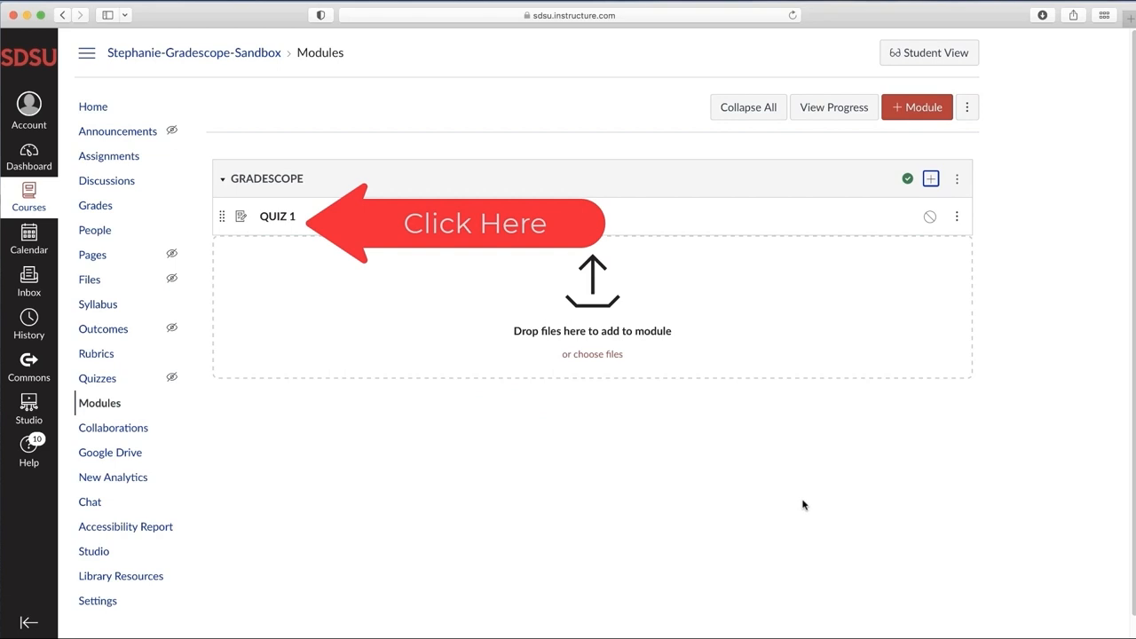
left_click(277, 217)
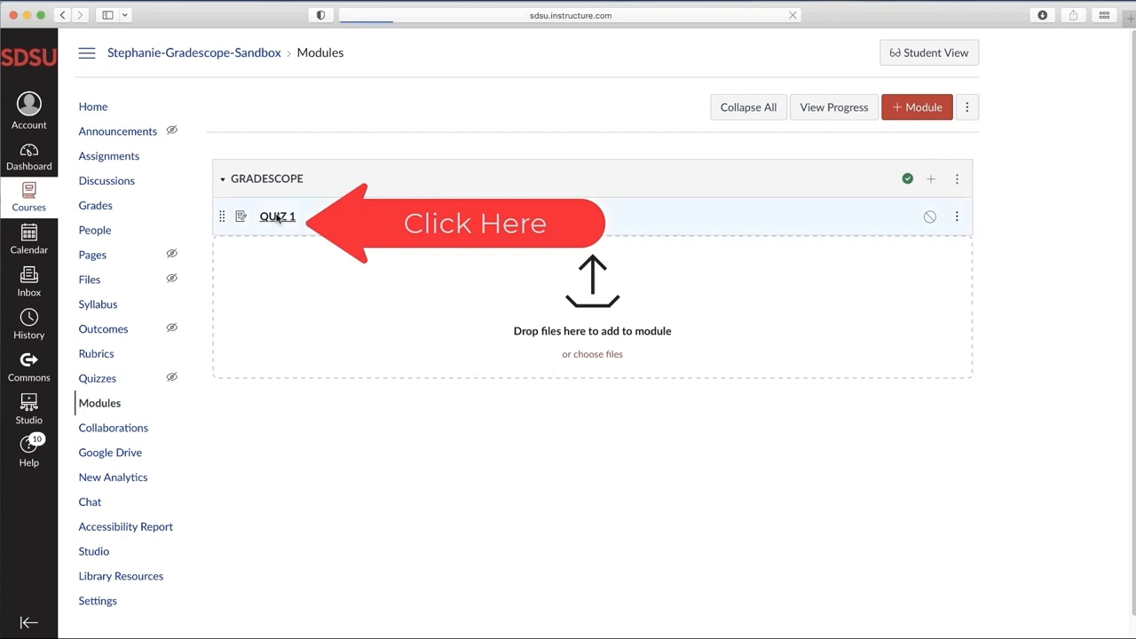
- Edit QUIZ 1 and make it worth 5 points
left_click(277, 216)
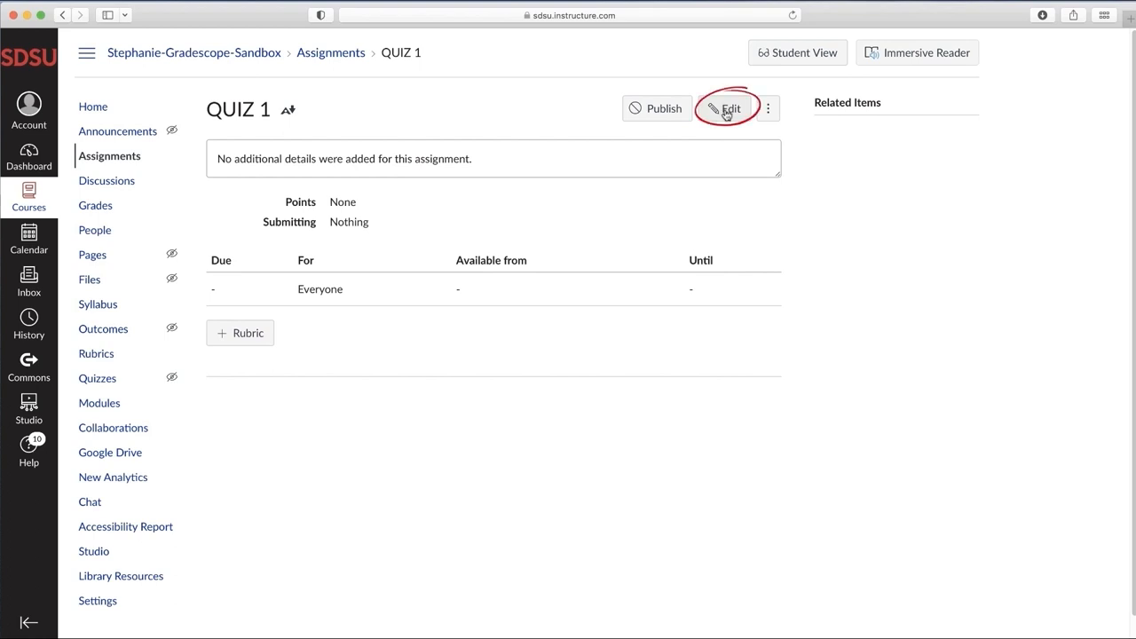
left_click(727, 108)
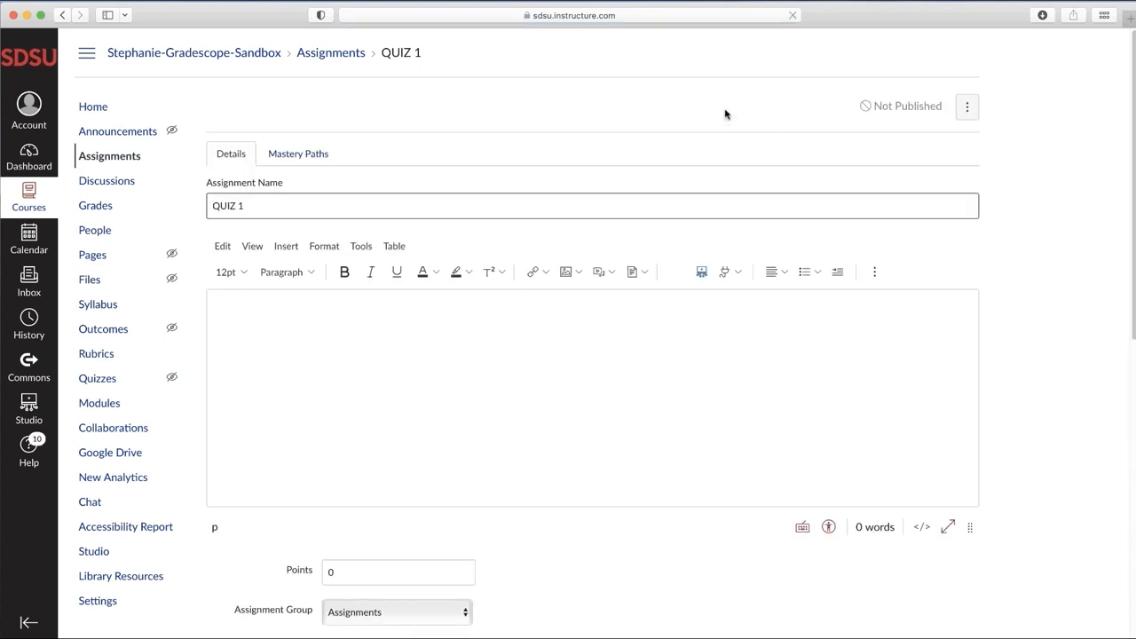
scroll("down", 3)
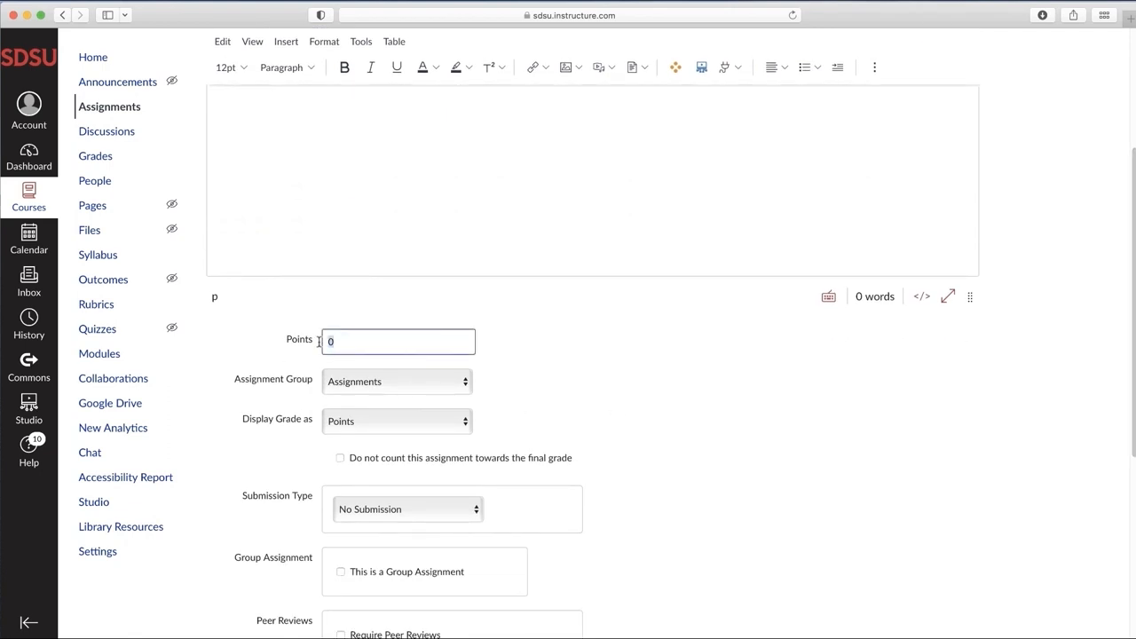
type("5")
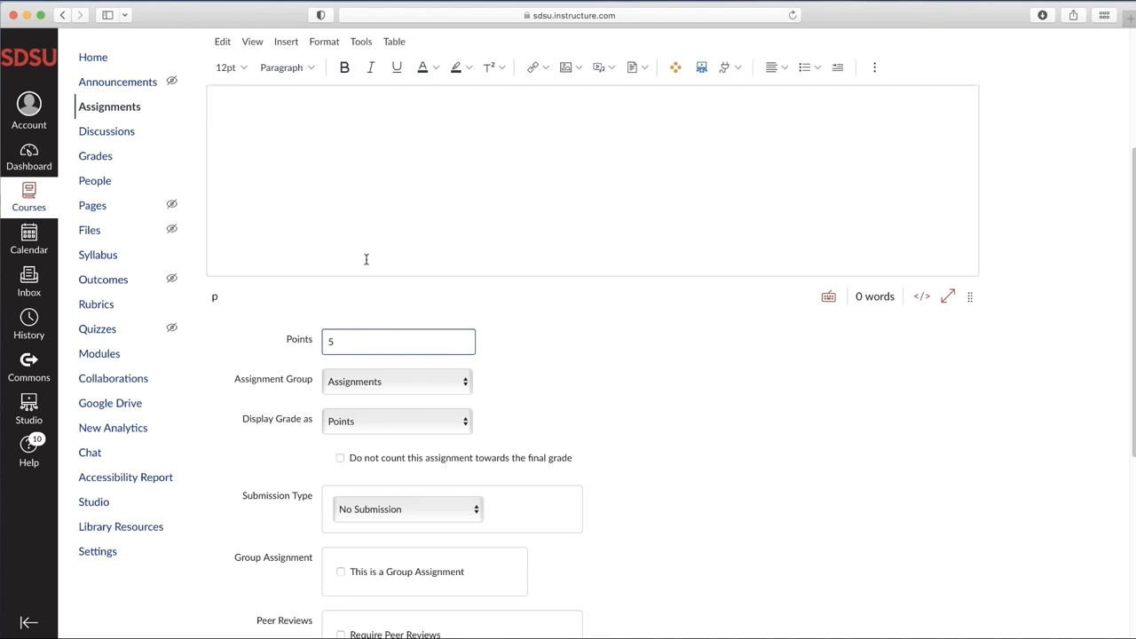
mouse_move(1132, 305)
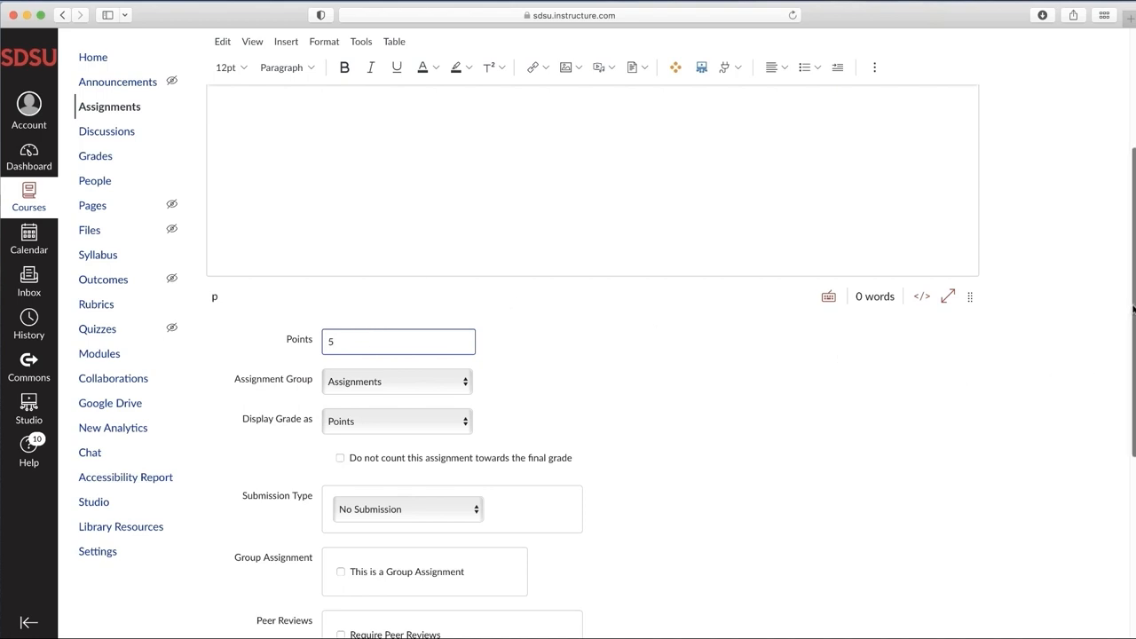
- Set the QUIZ 1 submission type to External Tool
scroll("down", 3)
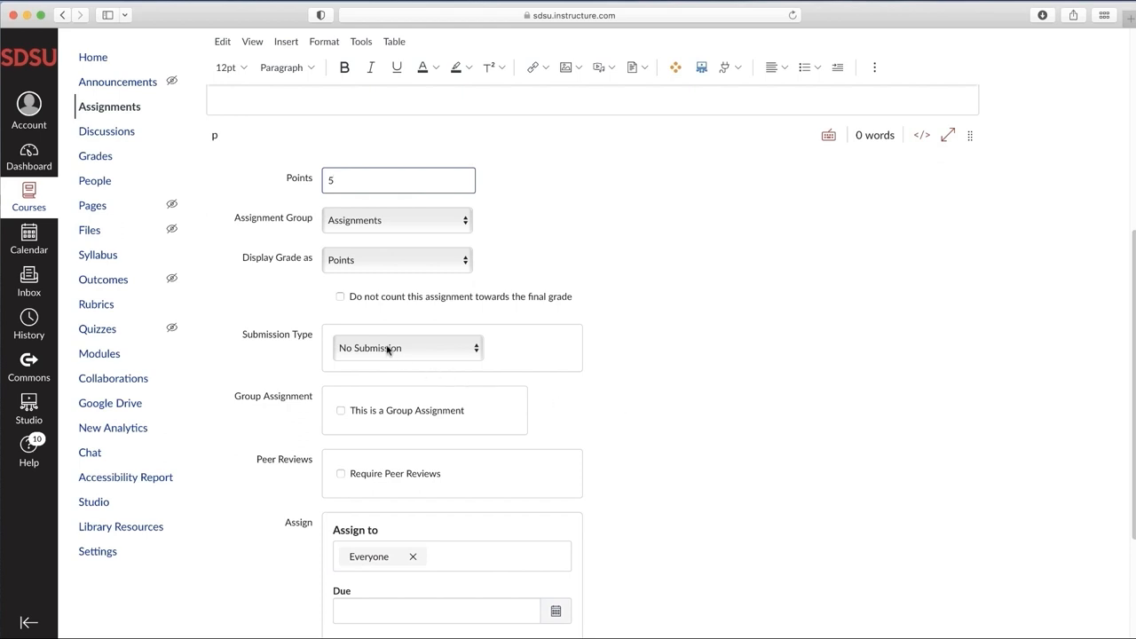
left_click(407, 346)
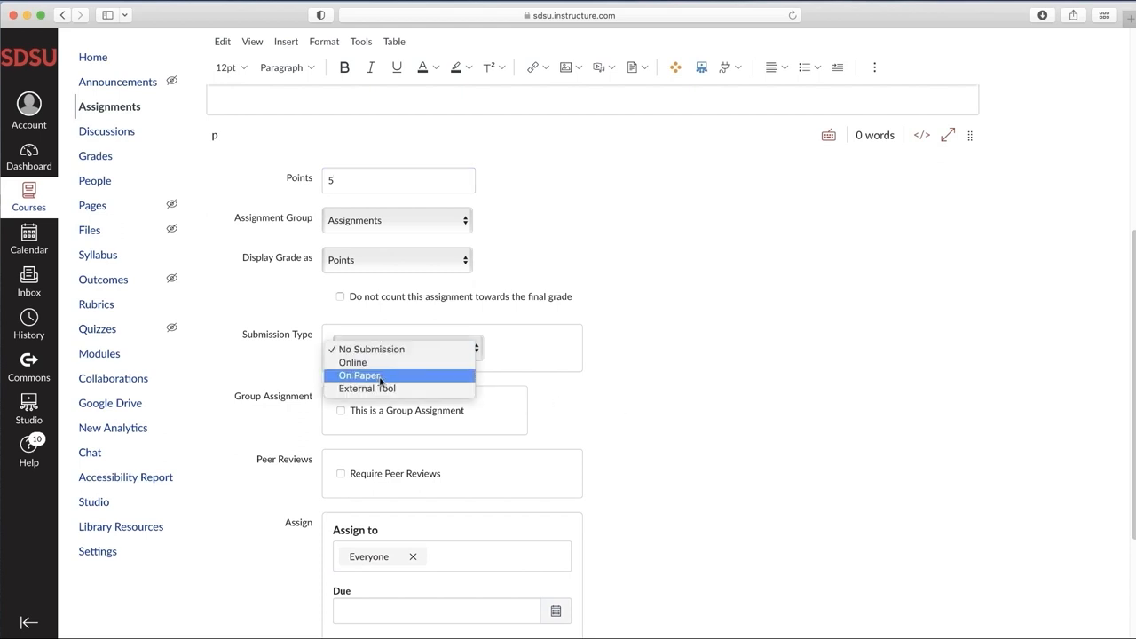
mouse_move(365, 387)
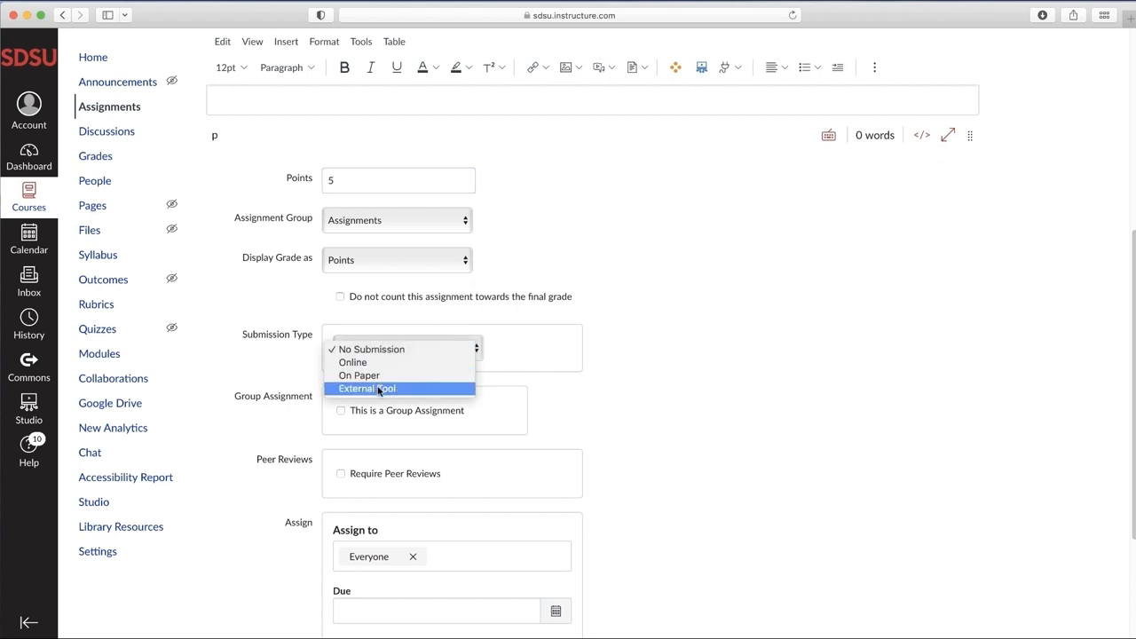
left_click(366, 387)
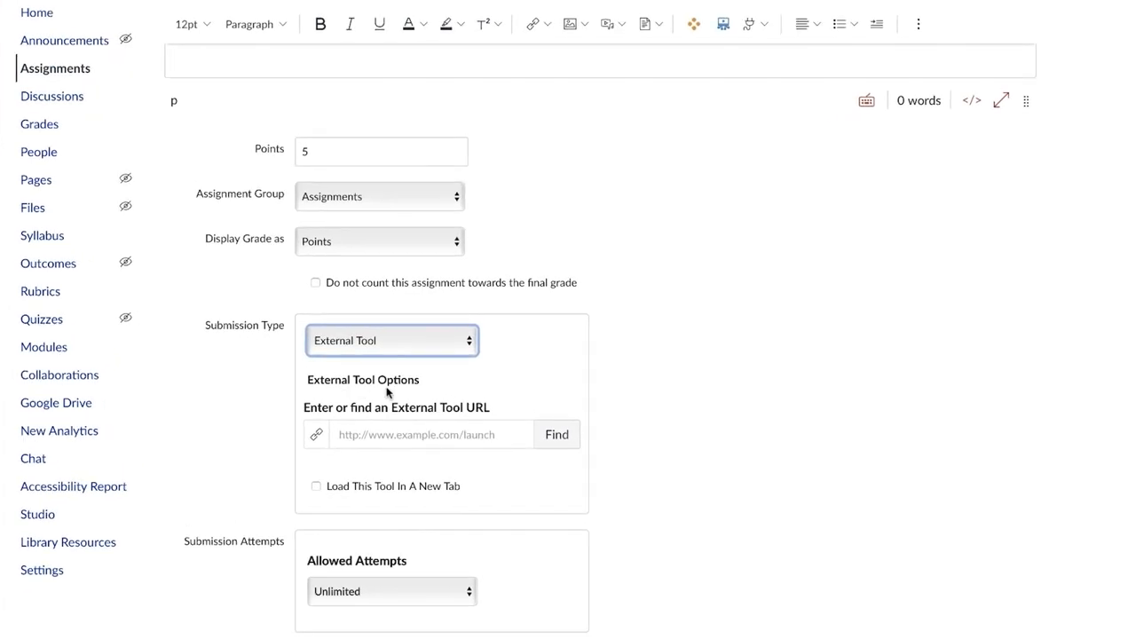
- Choose Gradescope as the external tool for QUIZ 1
scroll("down", 3)
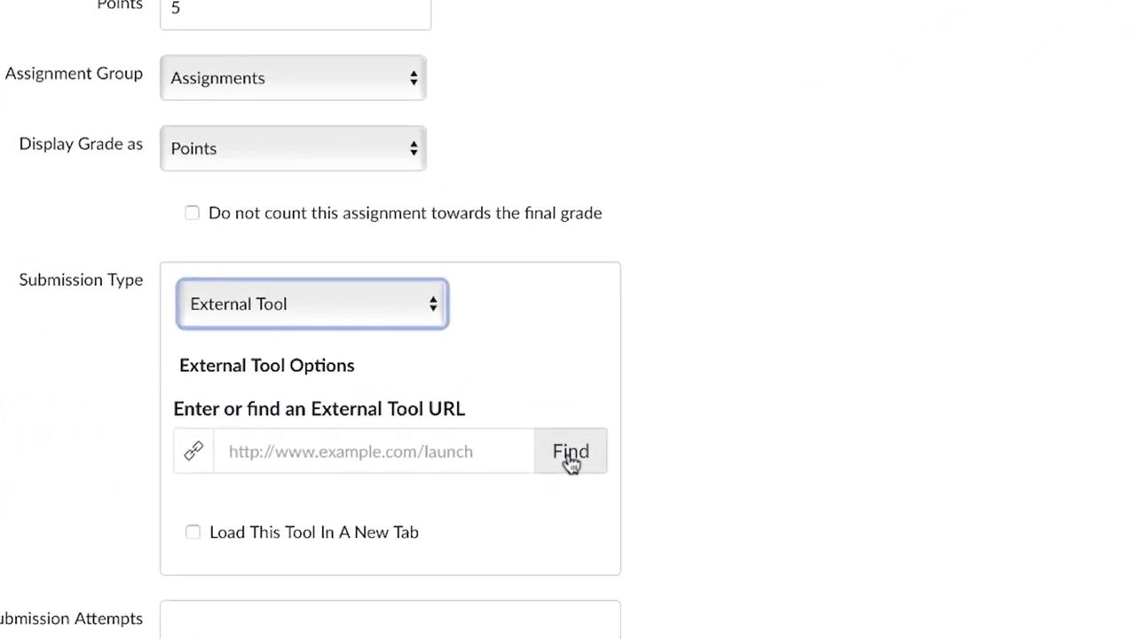
left_click(572, 451)
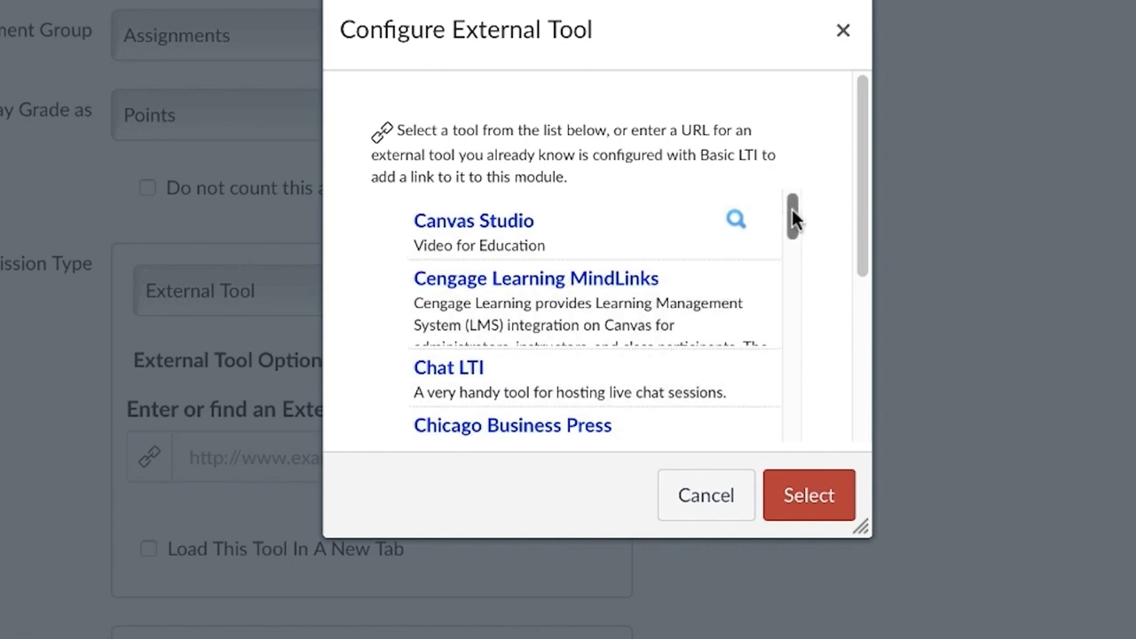
scroll("down", 3)
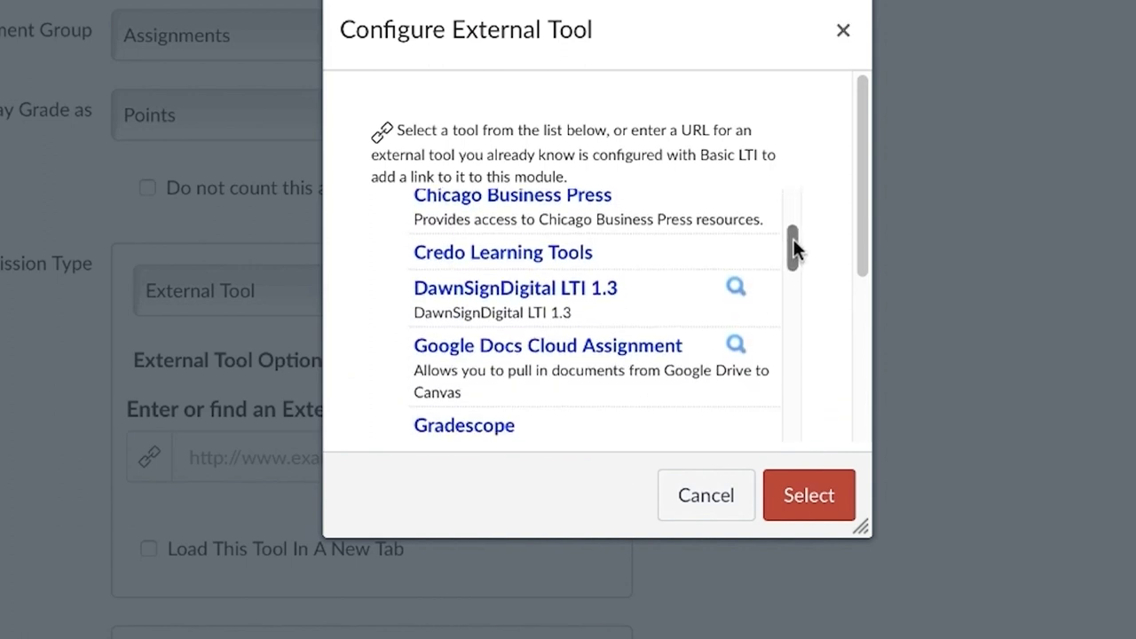
scroll("down", 3)
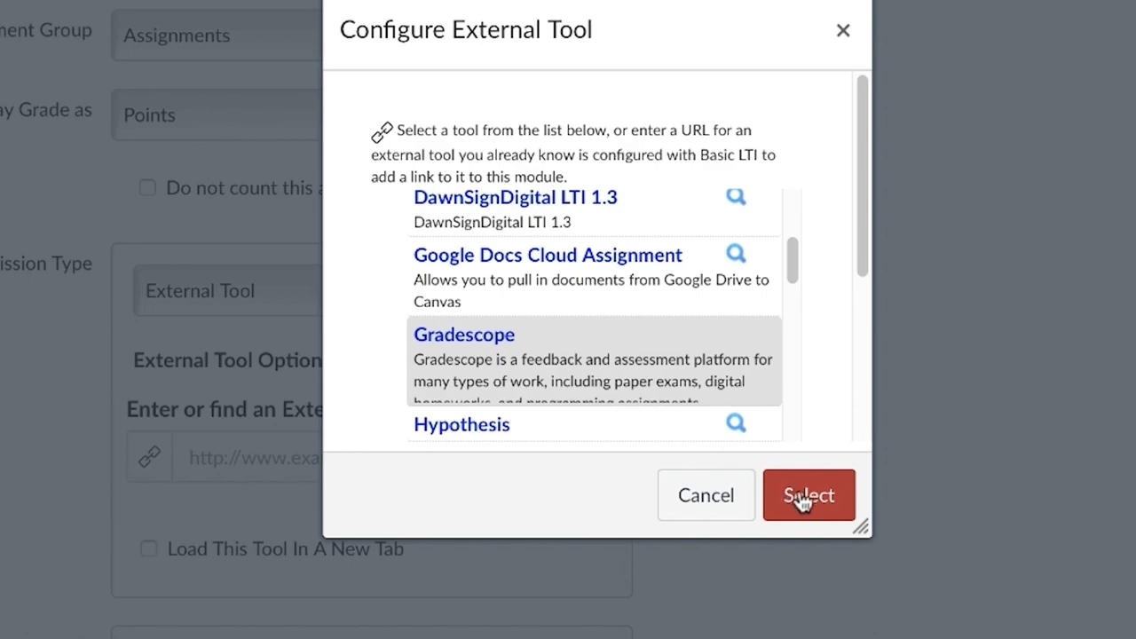
left_click(807, 494)
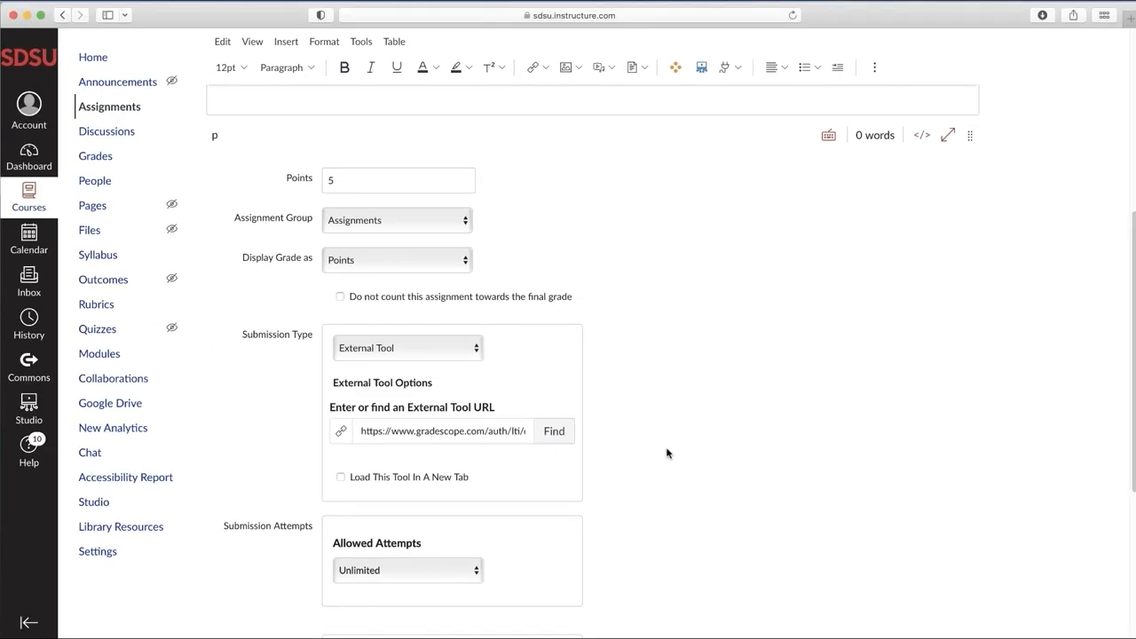
- Have the tool load in a new tab, then save and publish QUIZ 1
scroll("down", 3)
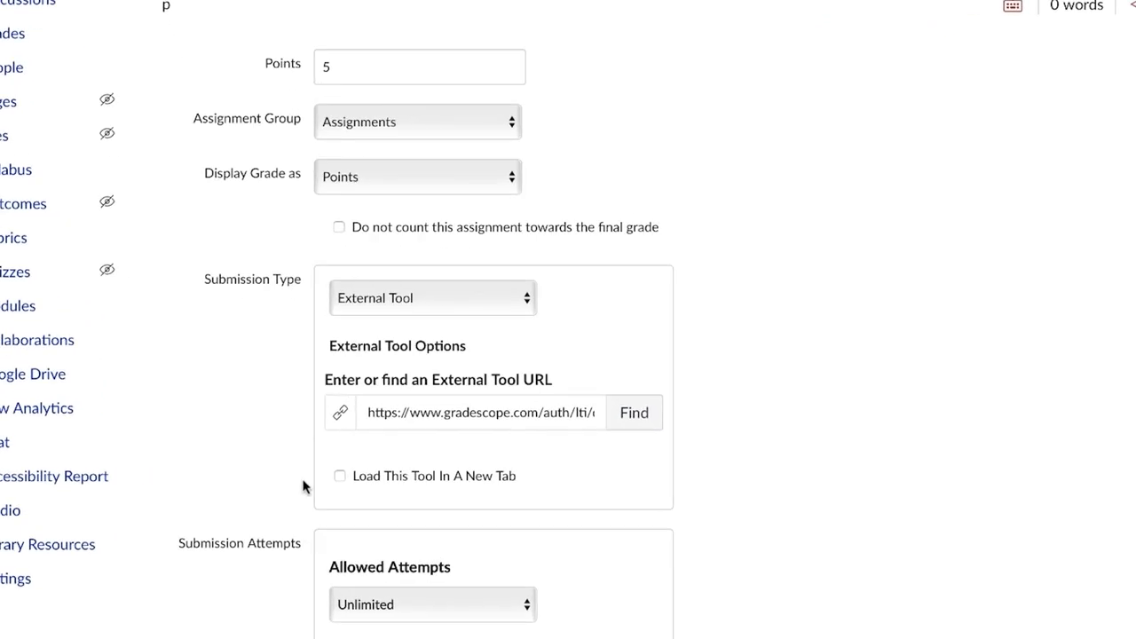
left_click(339, 476)
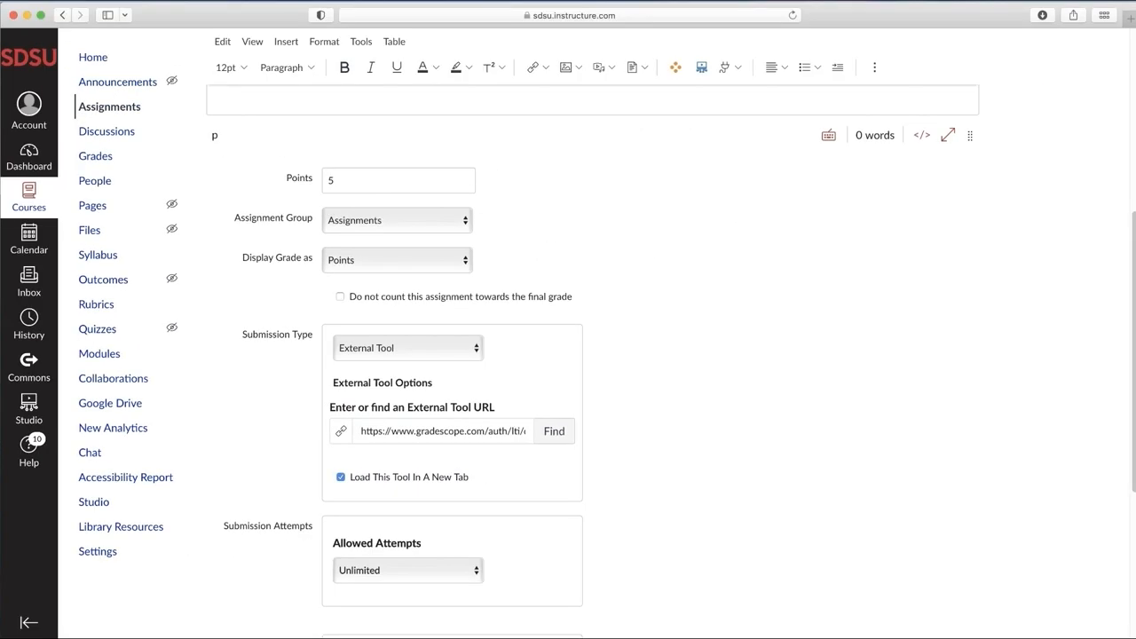
scroll("down", 3)
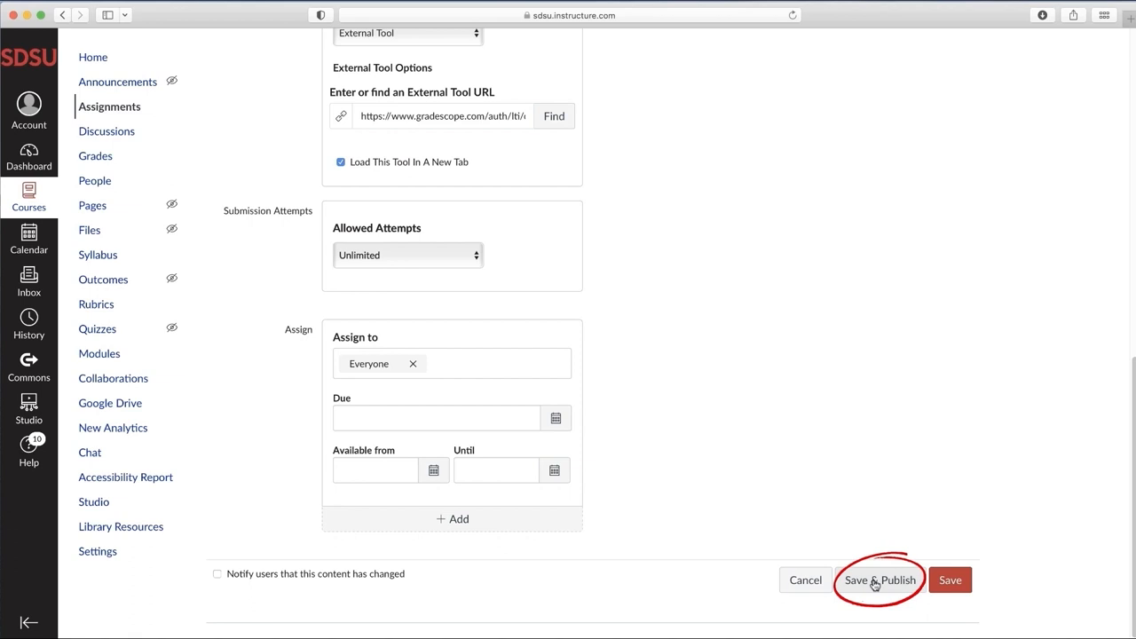
left_click(881, 579)
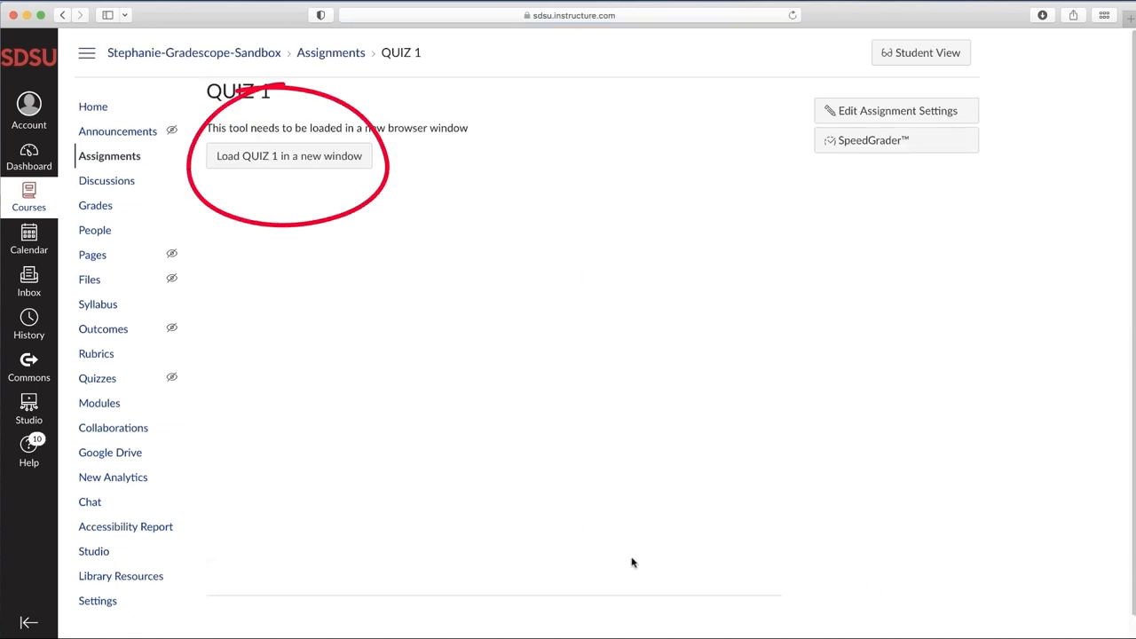
mouse_move(372, 234)
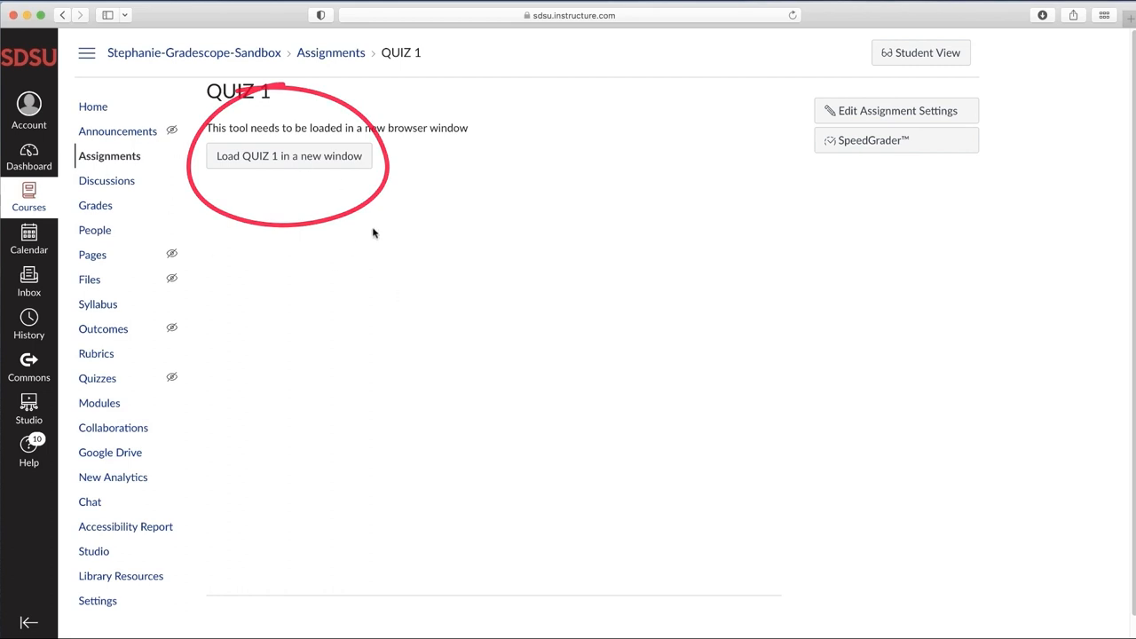
- Load QUIZ 1 in a new window and link it to a brand-new Gradescope course
left_click(287, 157)
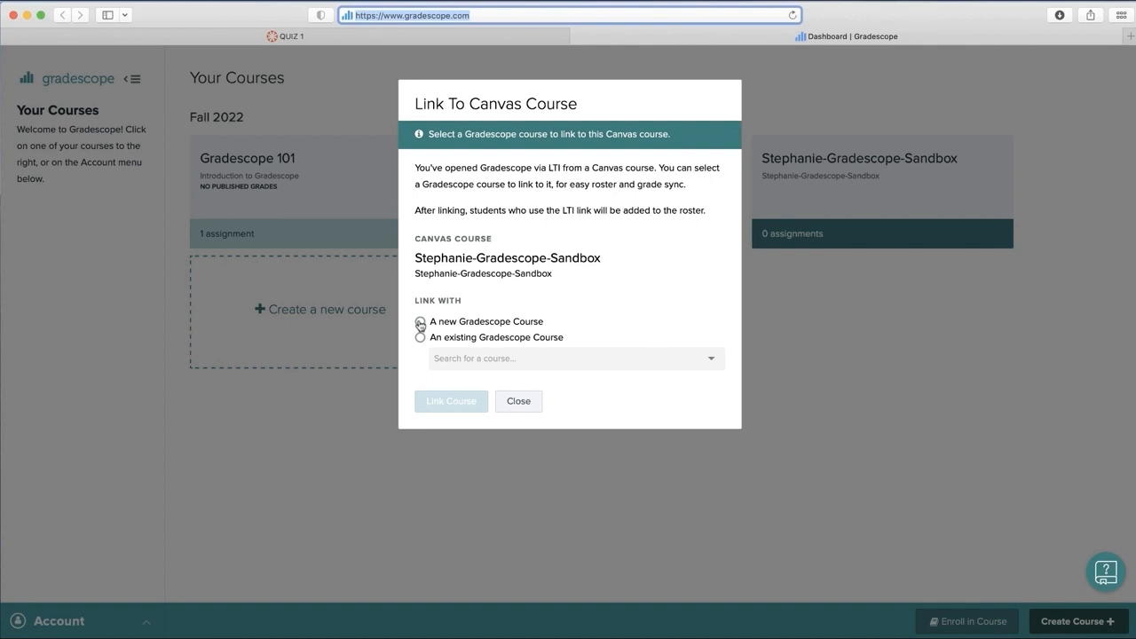
left_click(419, 321)
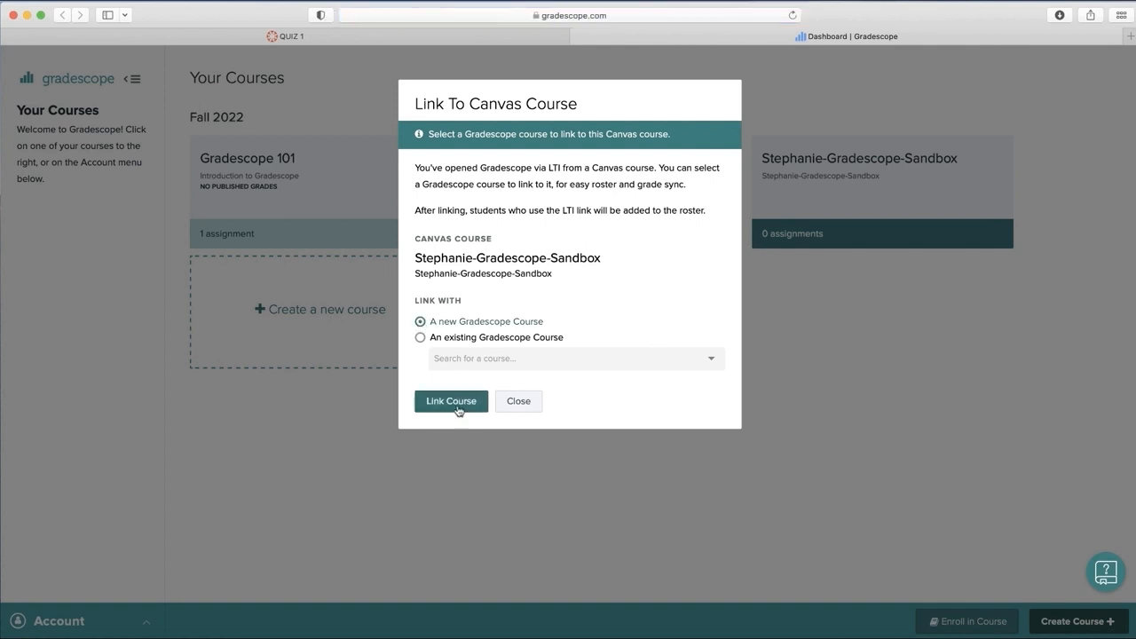
left_click(450, 401)
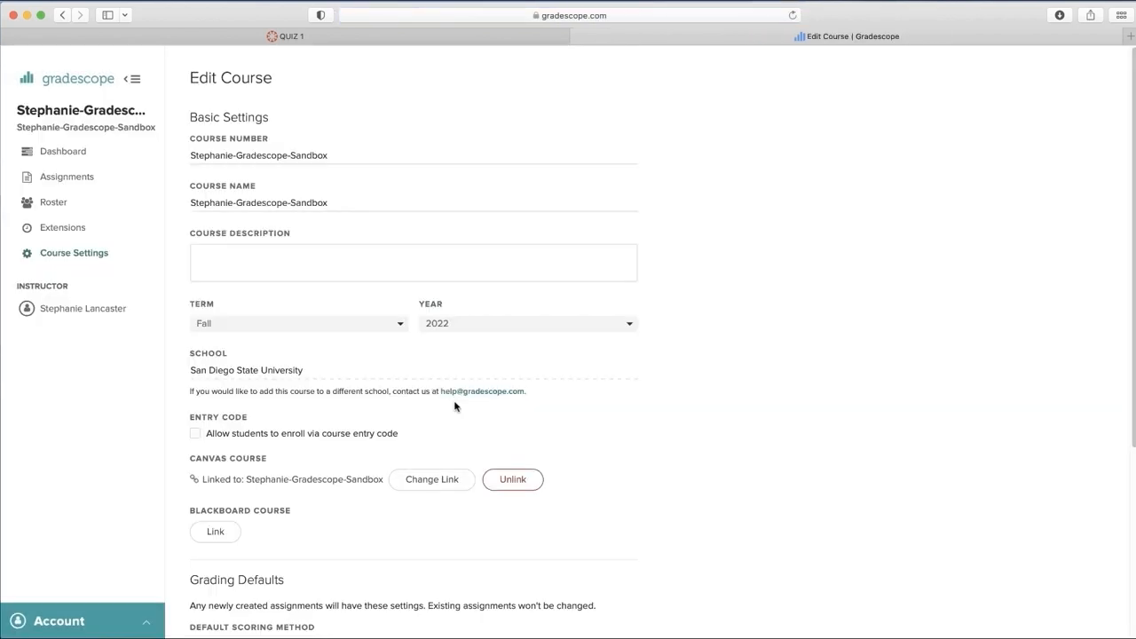
- Save the new Gradescope course's settings with Update Course
scroll("down", 3)
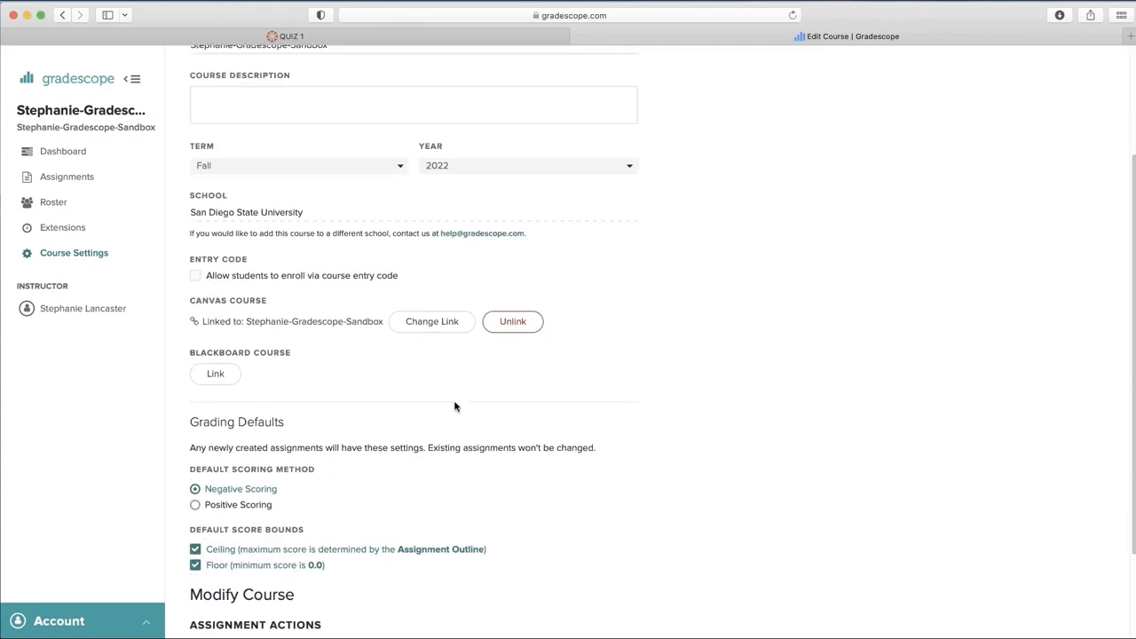
scroll("down", 3)
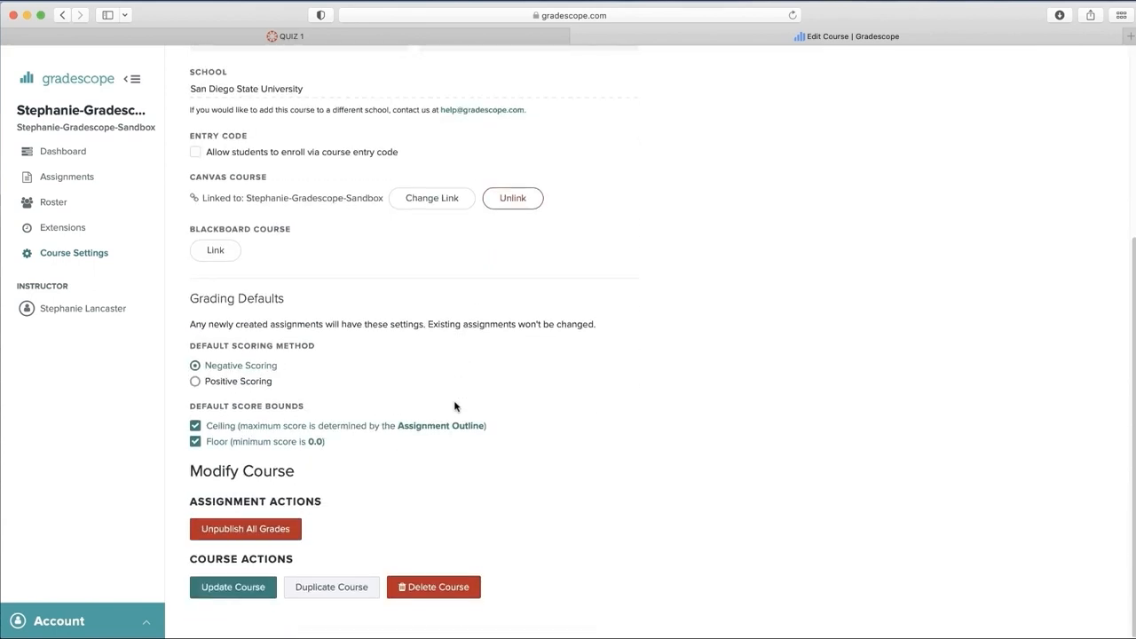
left_click(233, 586)
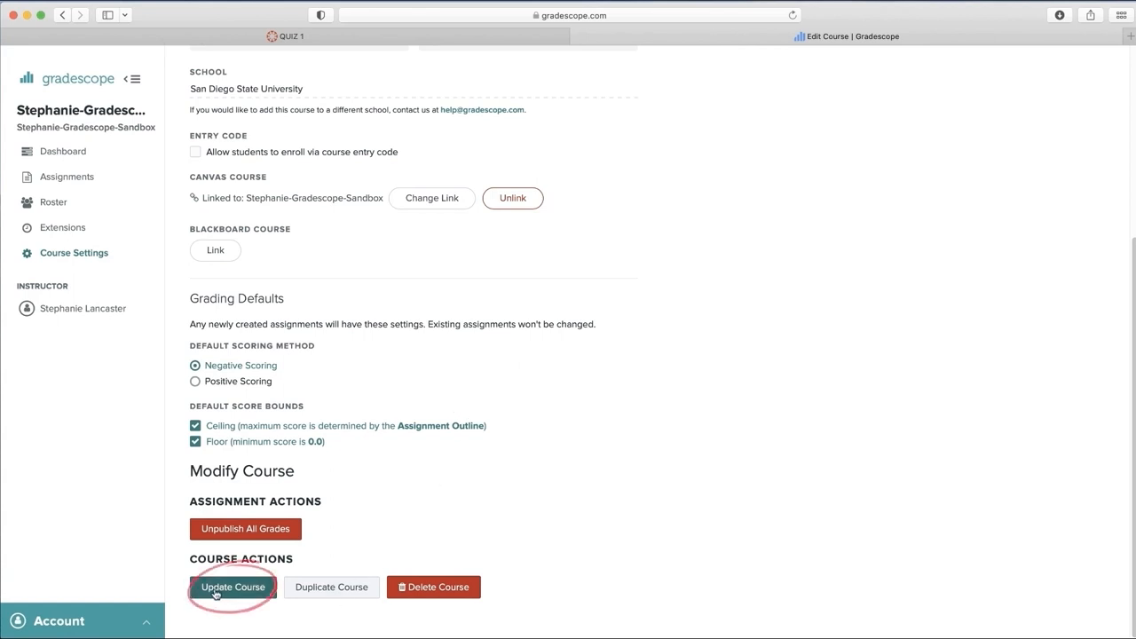
left_click(233, 586)
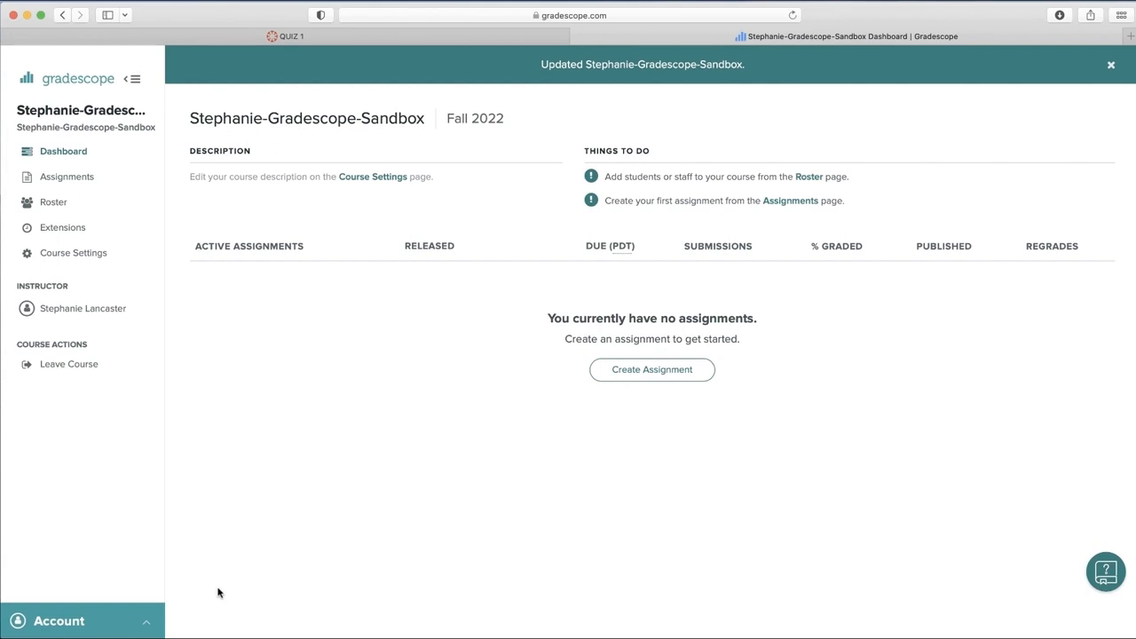
mouse_move(227, 603)
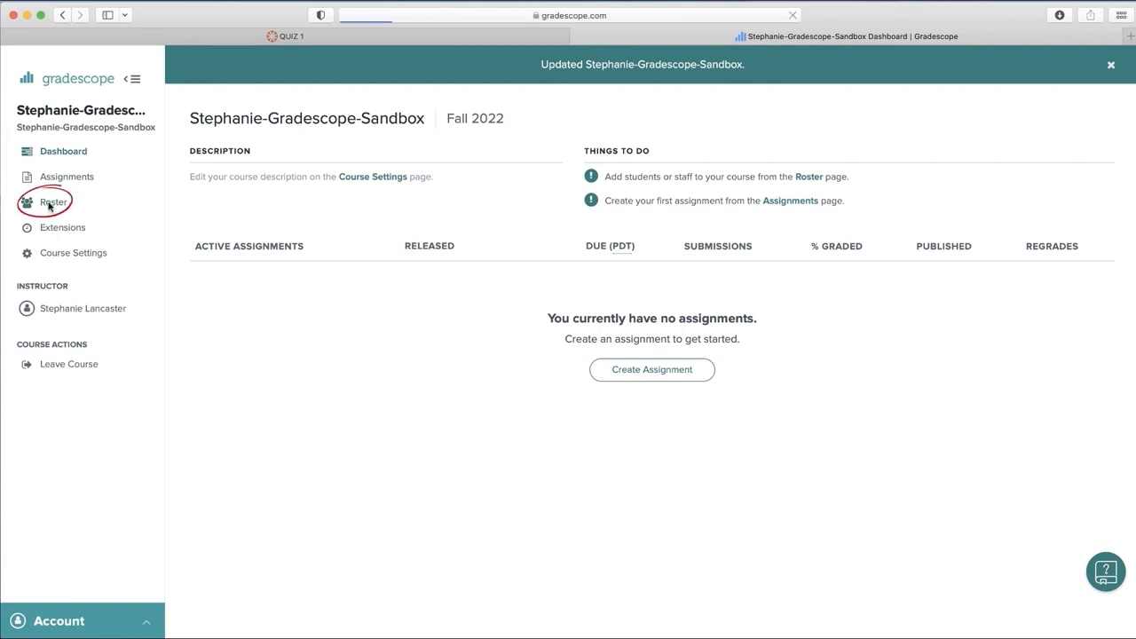
- Sync the roster from Canvas with e-mail notifications to new users turned off
left_click(54, 202)
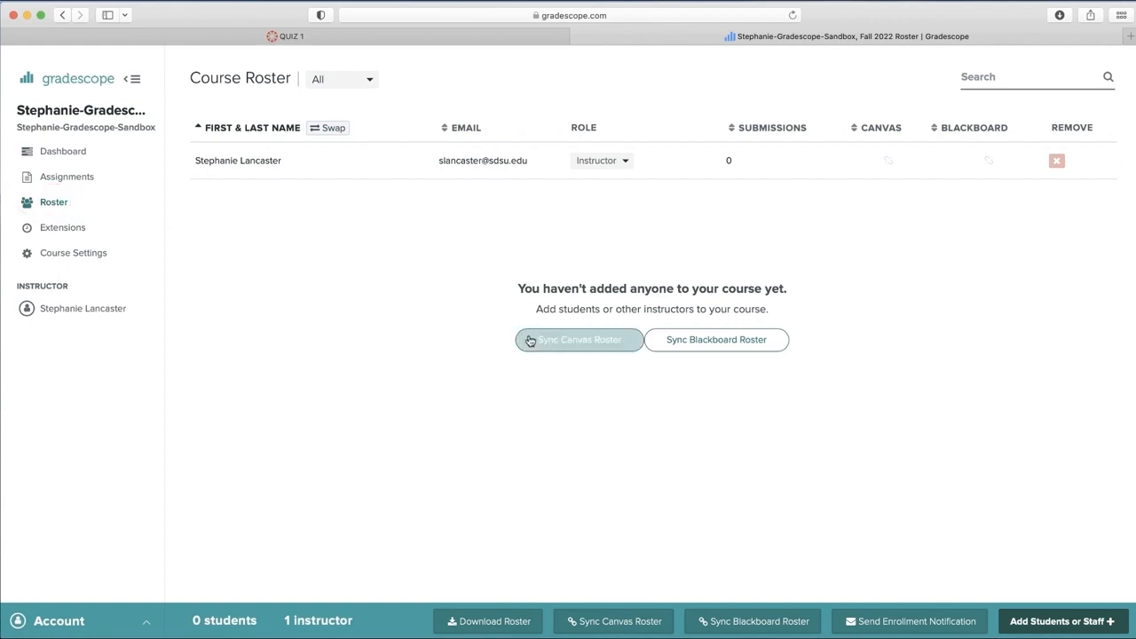
left_click(579, 339)
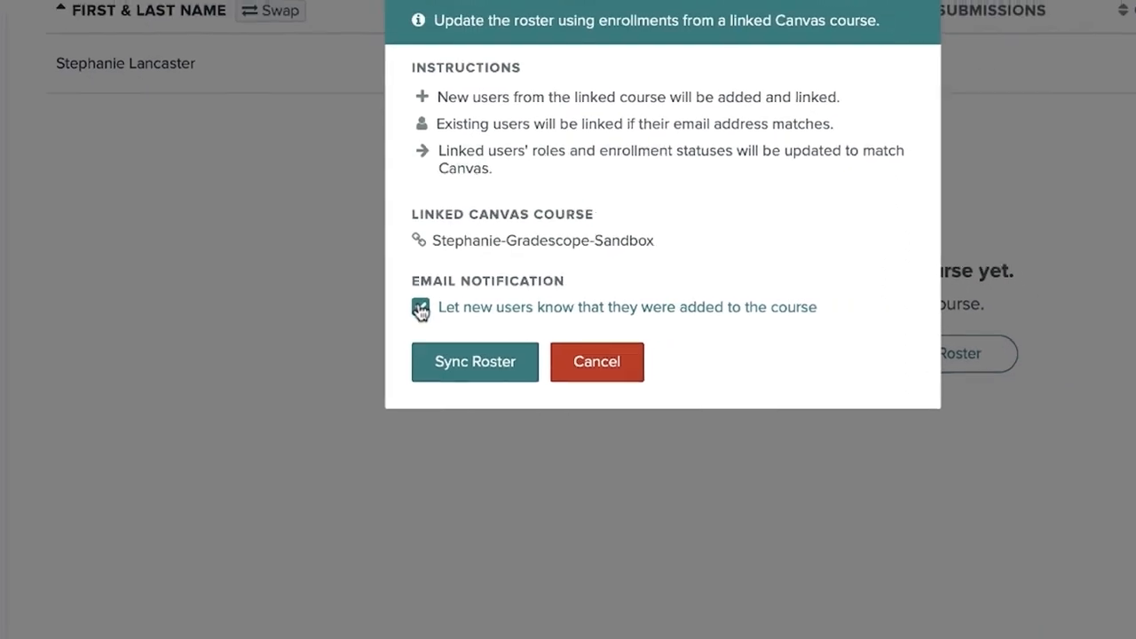
left_click(474, 363)
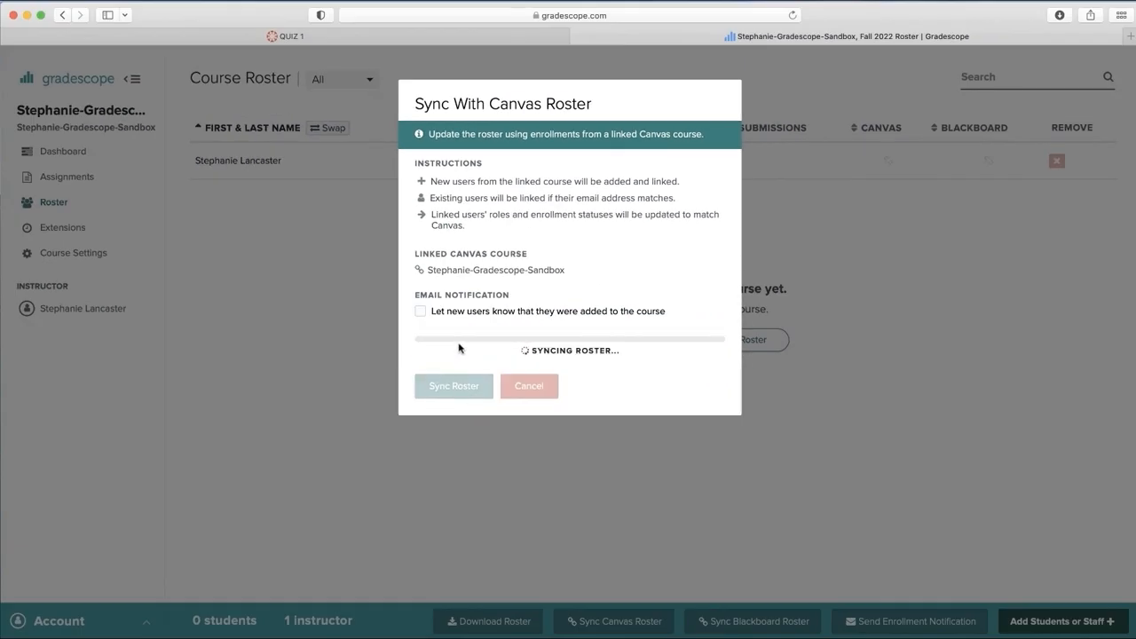
left_click(454, 386)
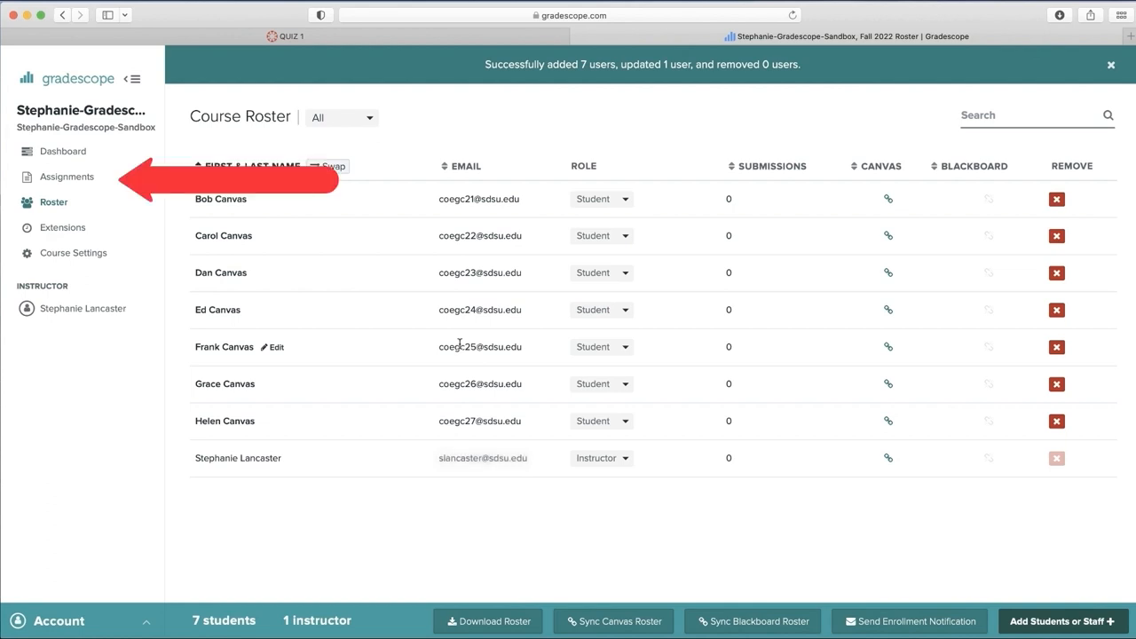
mouse_move(68, 176)
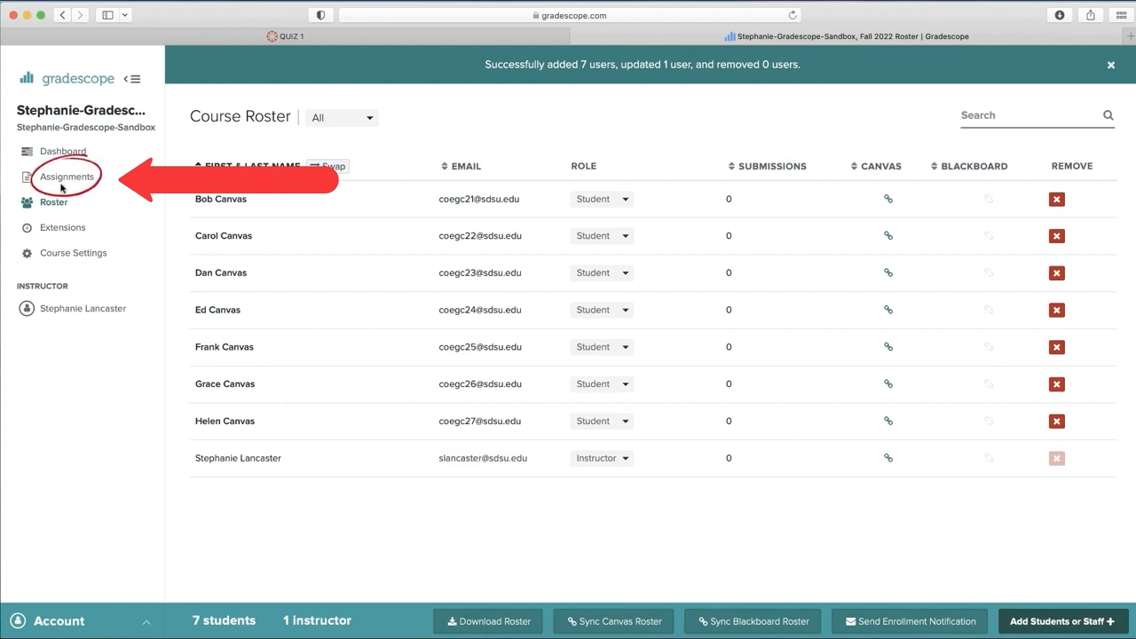
- Start a new Bubble Sheet assignment from the Assignments page
left_click(67, 178)
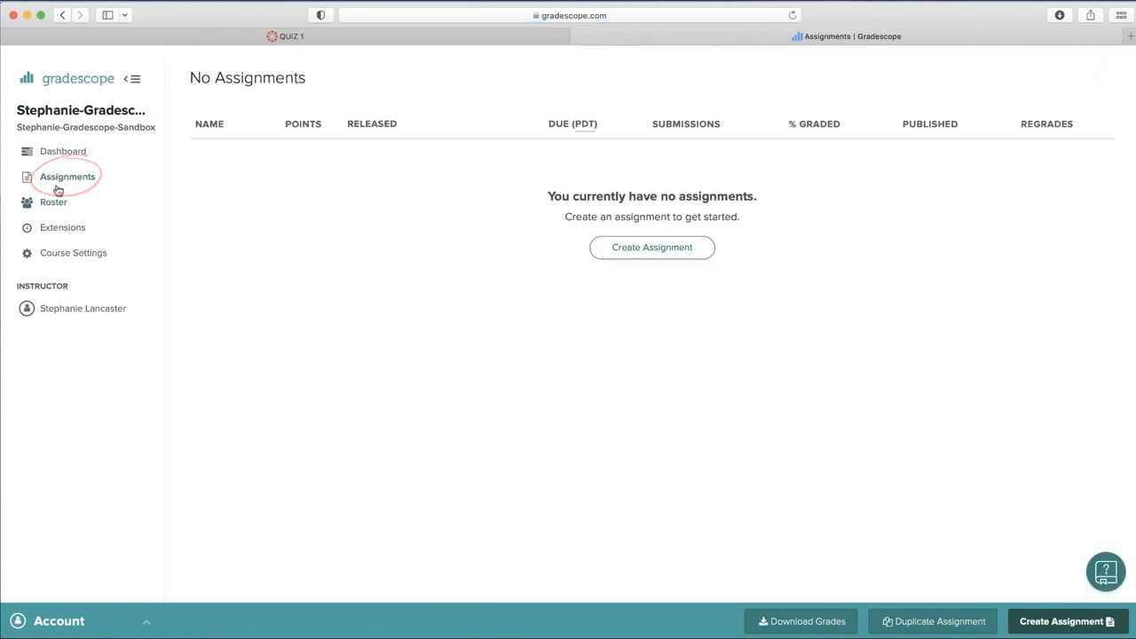
mouse_move(652, 249)
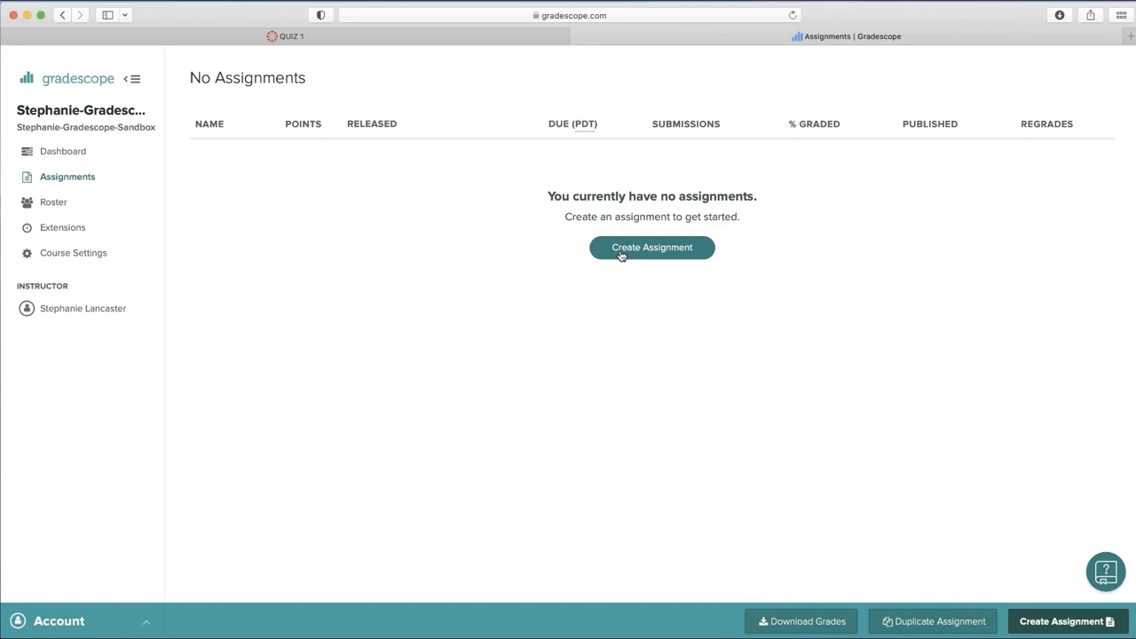
left_click(652, 247)
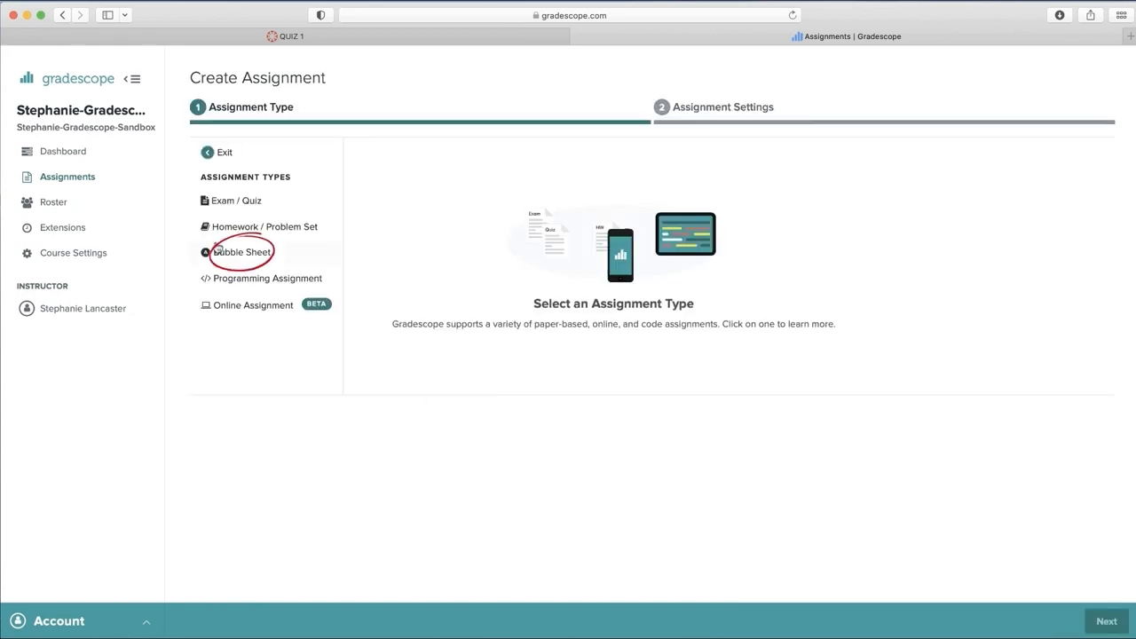
left_click(241, 252)
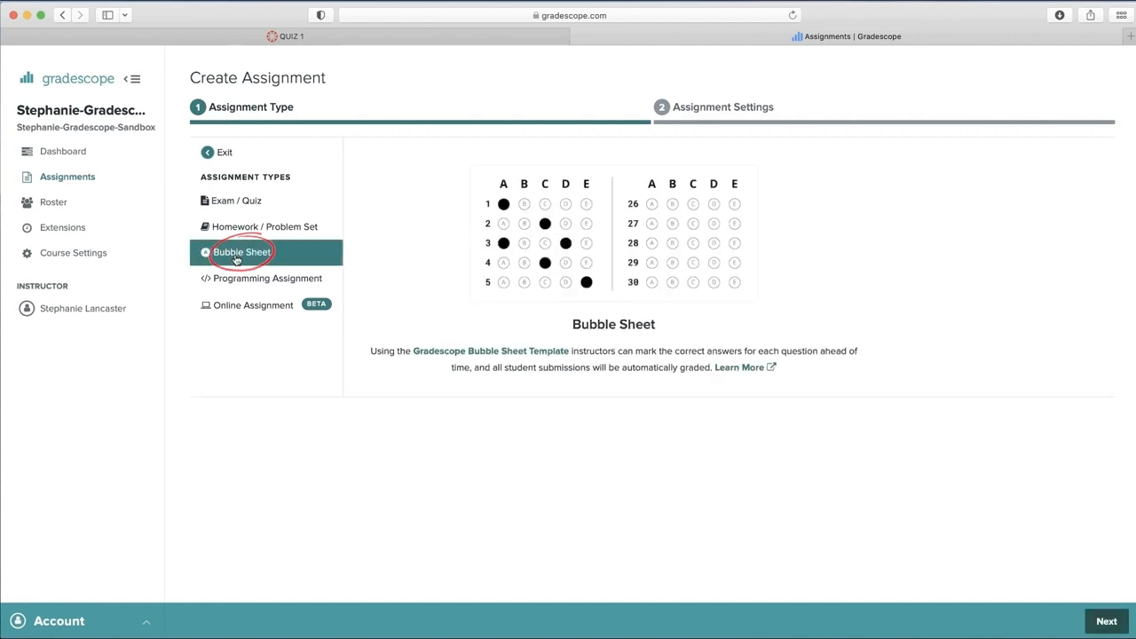
left_click(1106, 621)
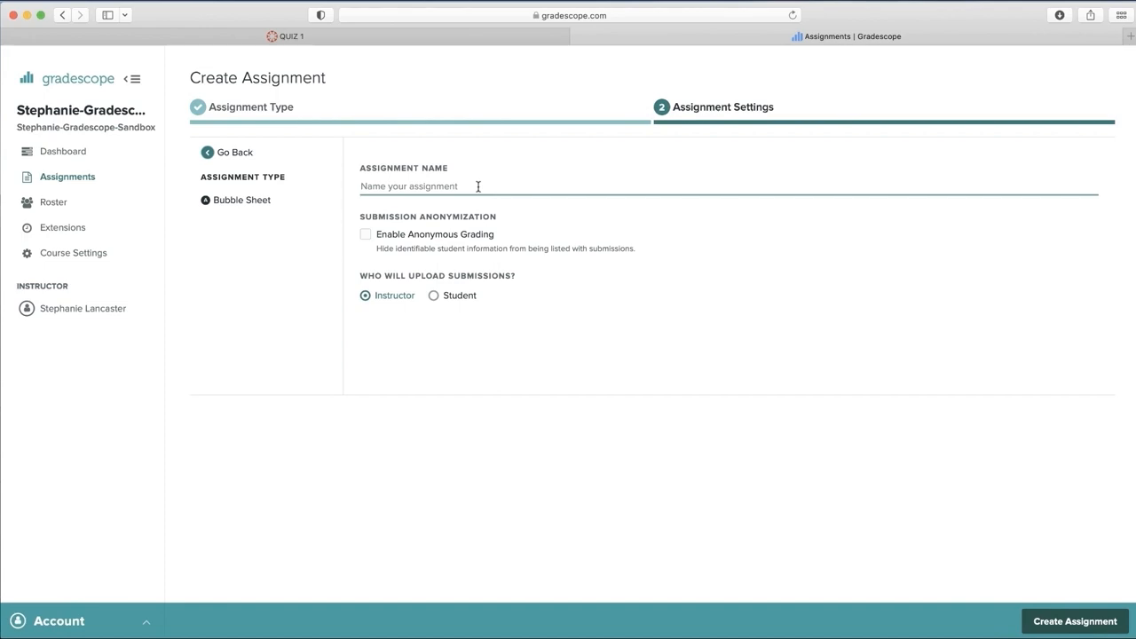
- Name the assignment QUIZ 1, keep Instructor uploads and create it
type("QUIZ 1")
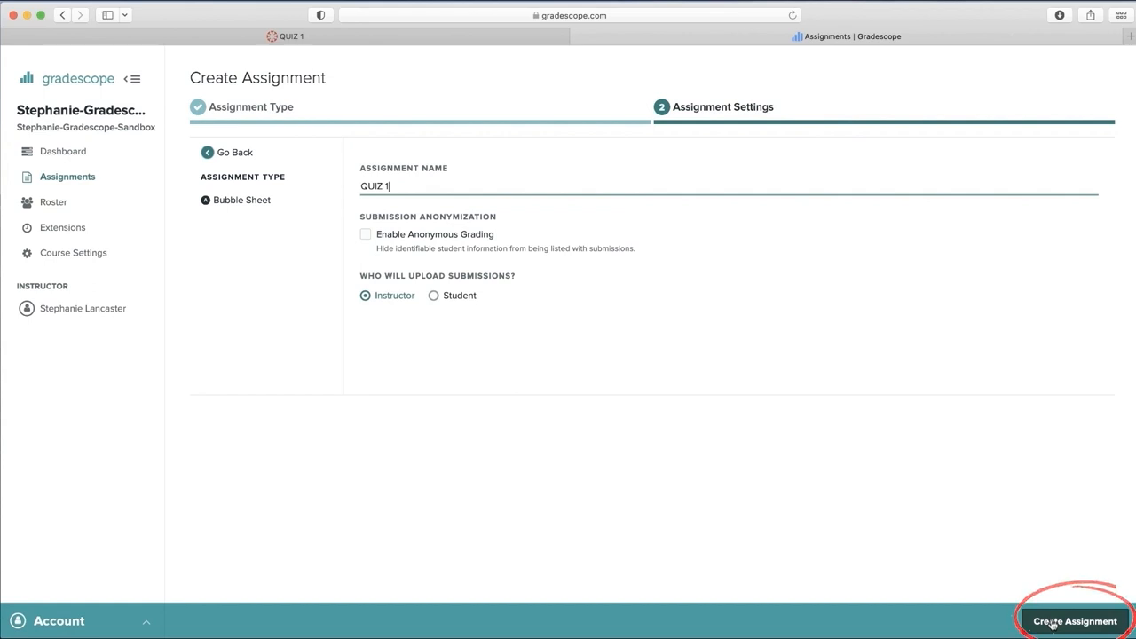
left_click(1076, 621)
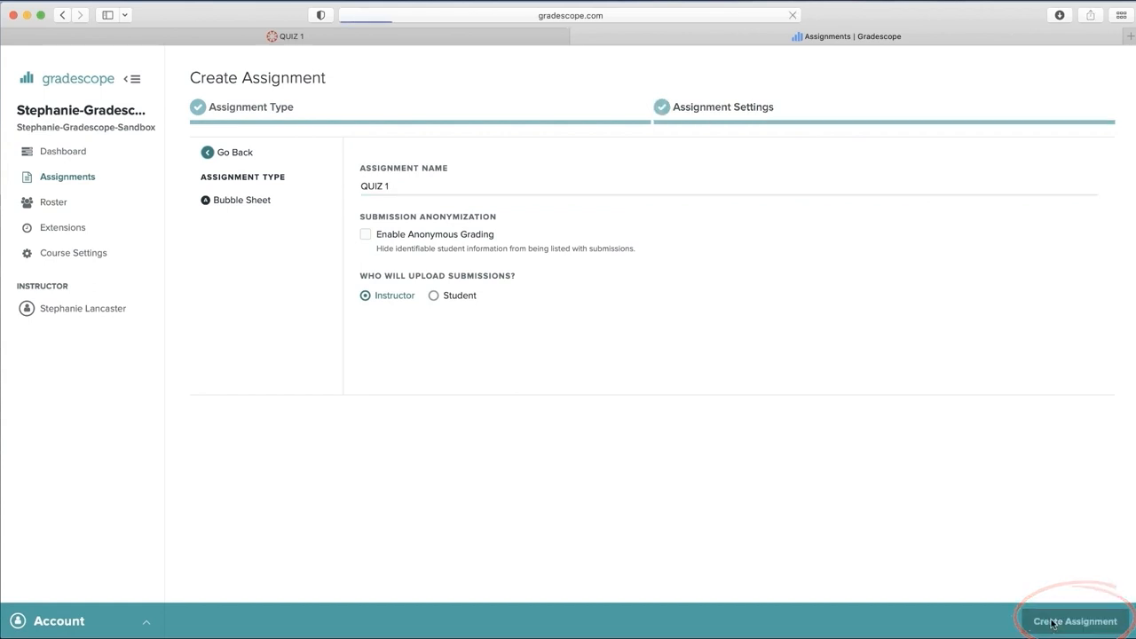
- Mark answers A, B, C, D, E for questions 1 through 5 on the answer key
left_click(1076, 621)
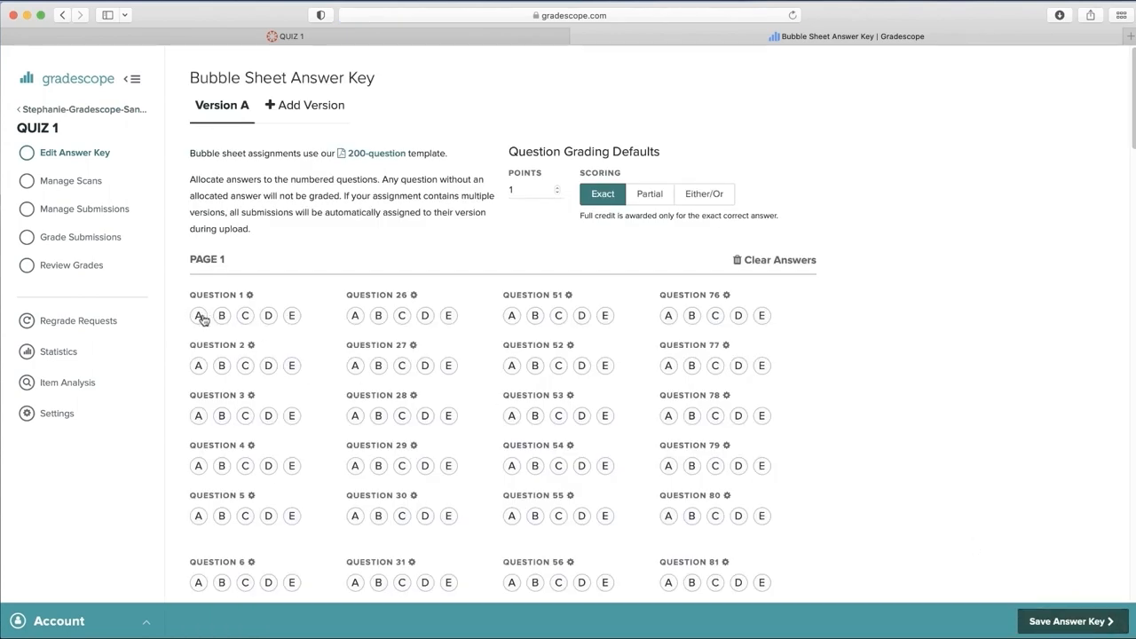
left_click(220, 366)
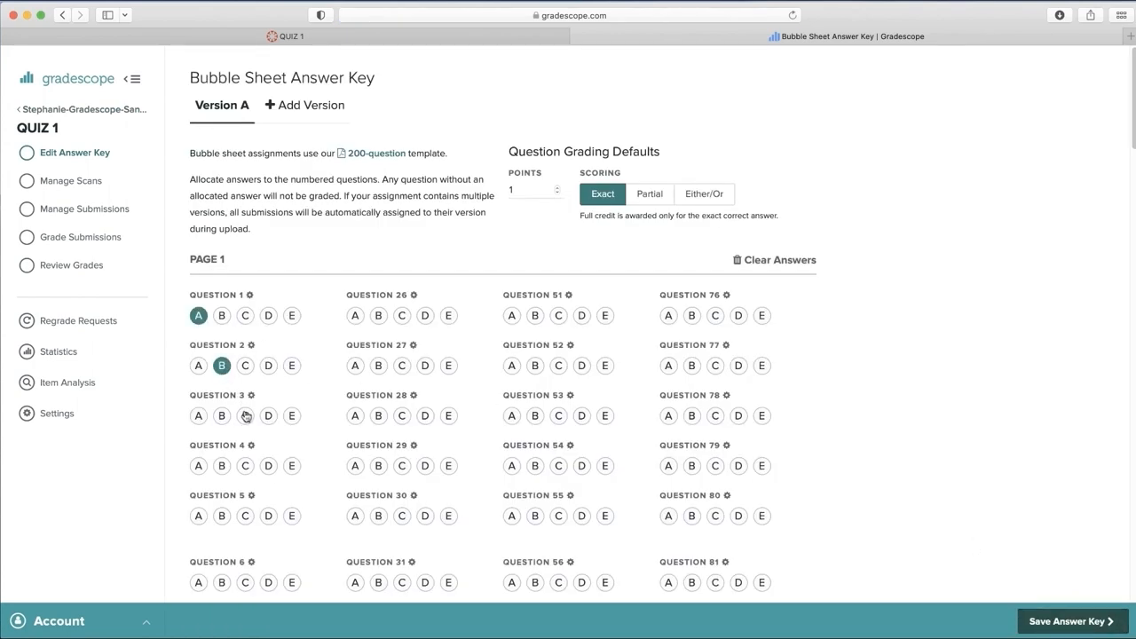
left_click(291, 515)
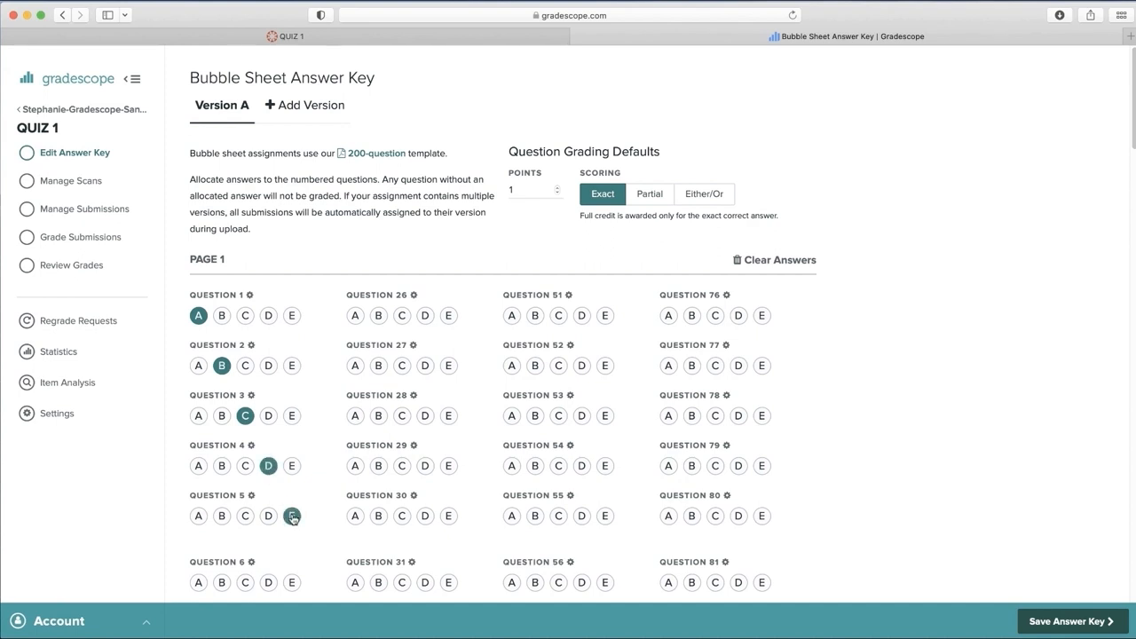
left_click(291, 514)
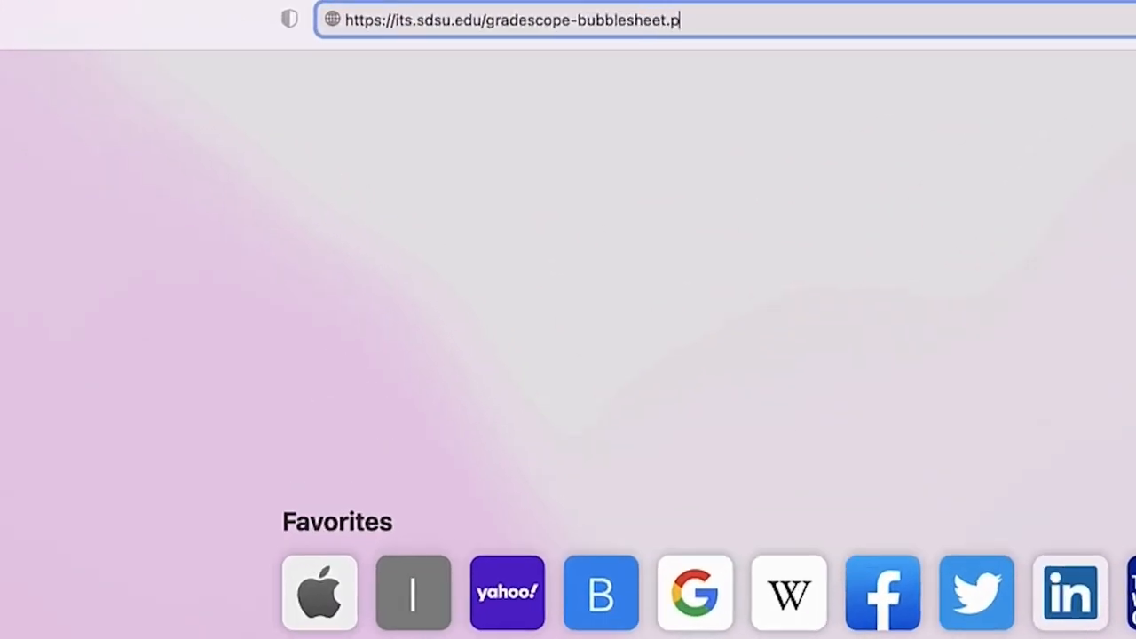
type("df")
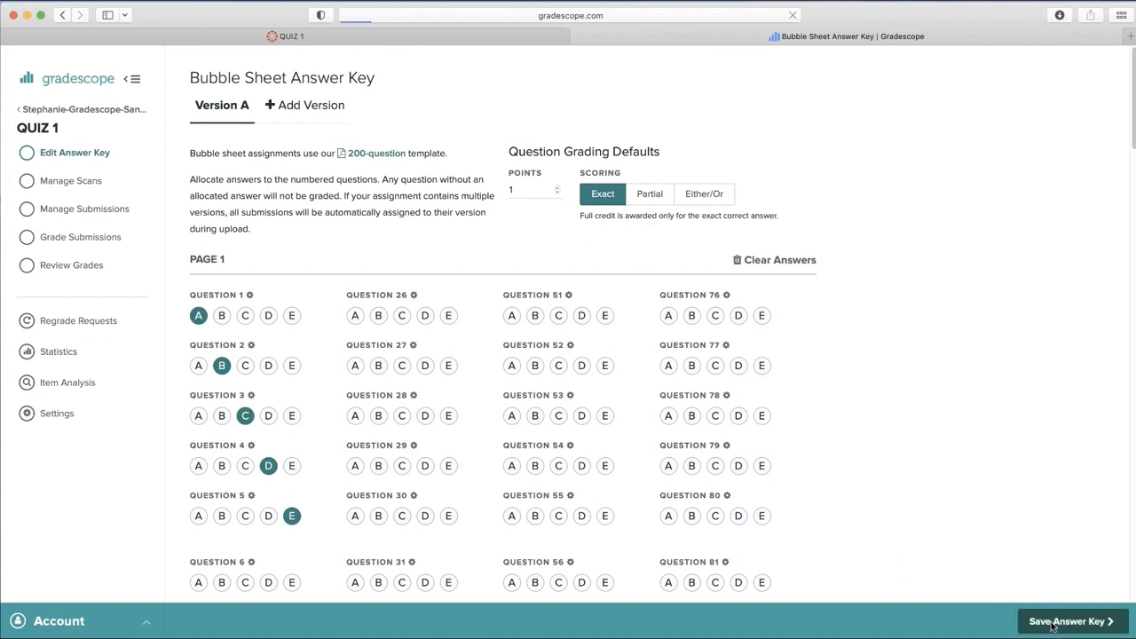
- Save the answer key and upload the scanned bubble sheets PDF from Downloads
left_click(1068, 622)
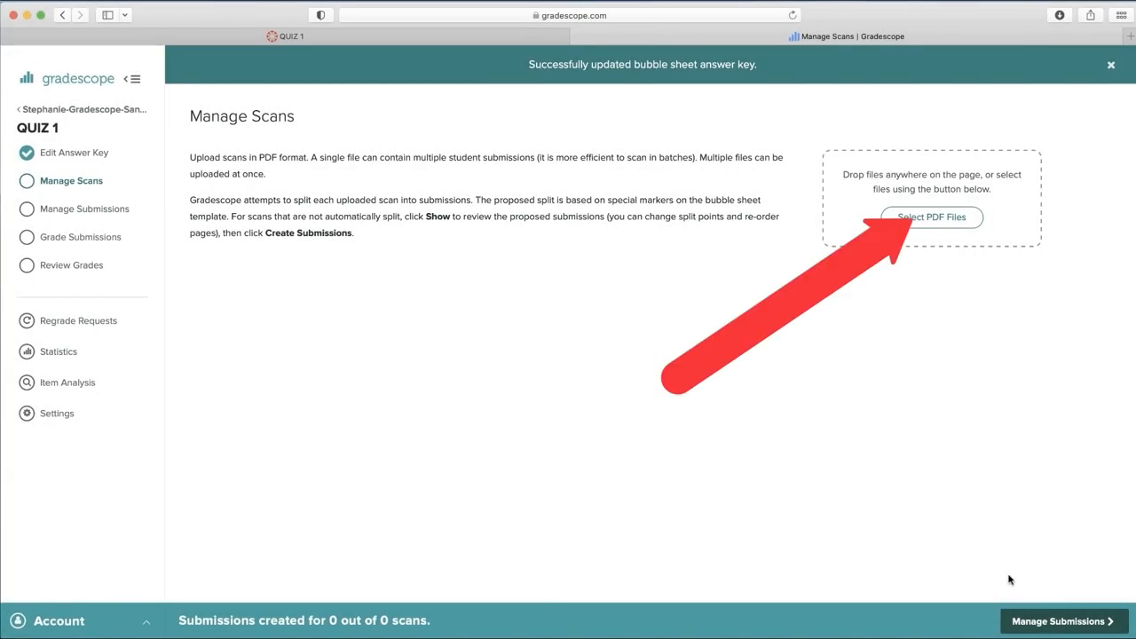
mouse_move(930, 216)
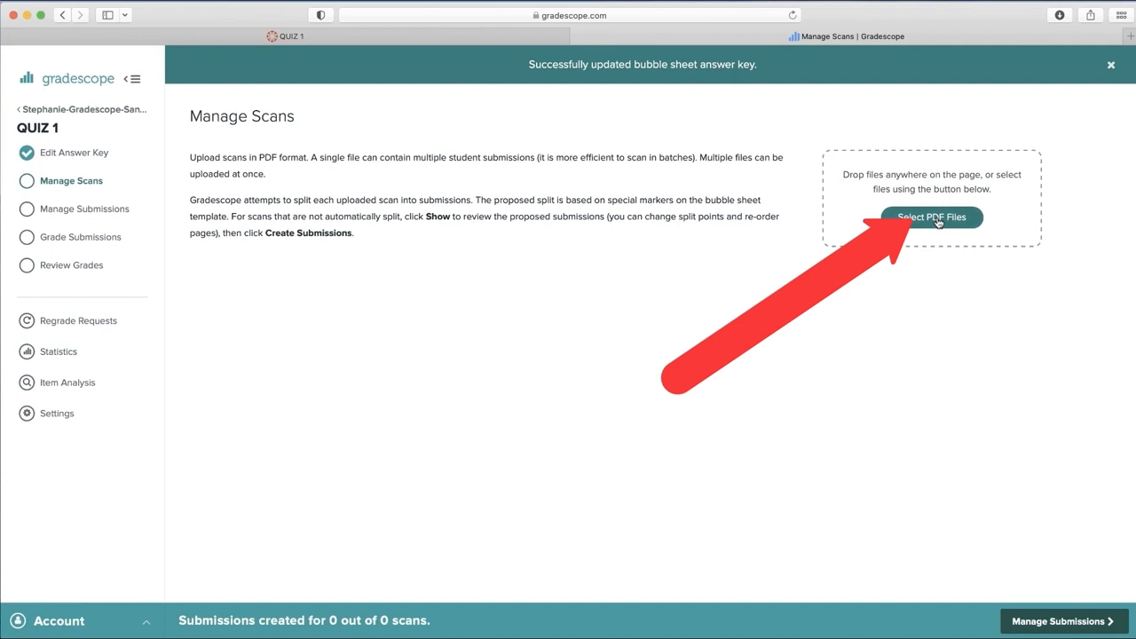
left_click(930, 216)
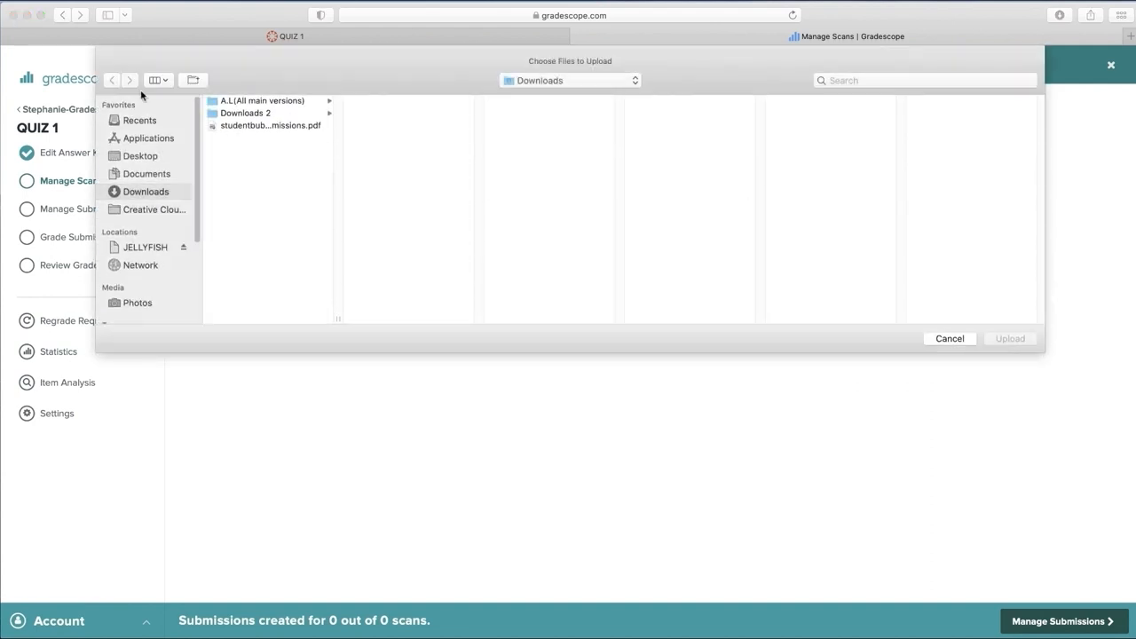
left_click(270, 124)
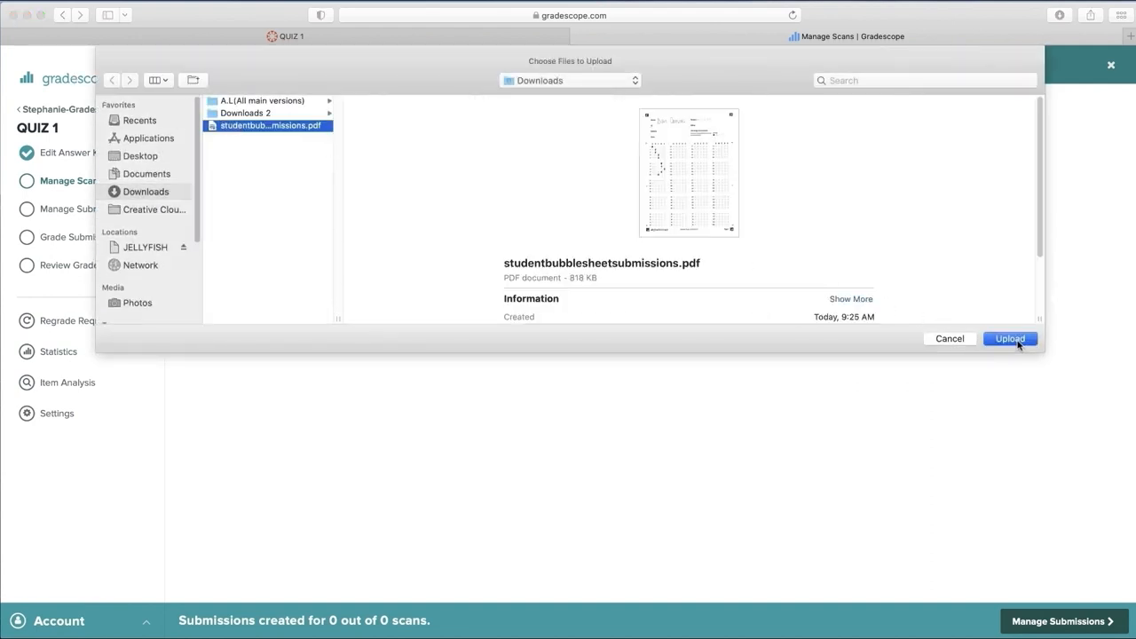
left_click(1009, 337)
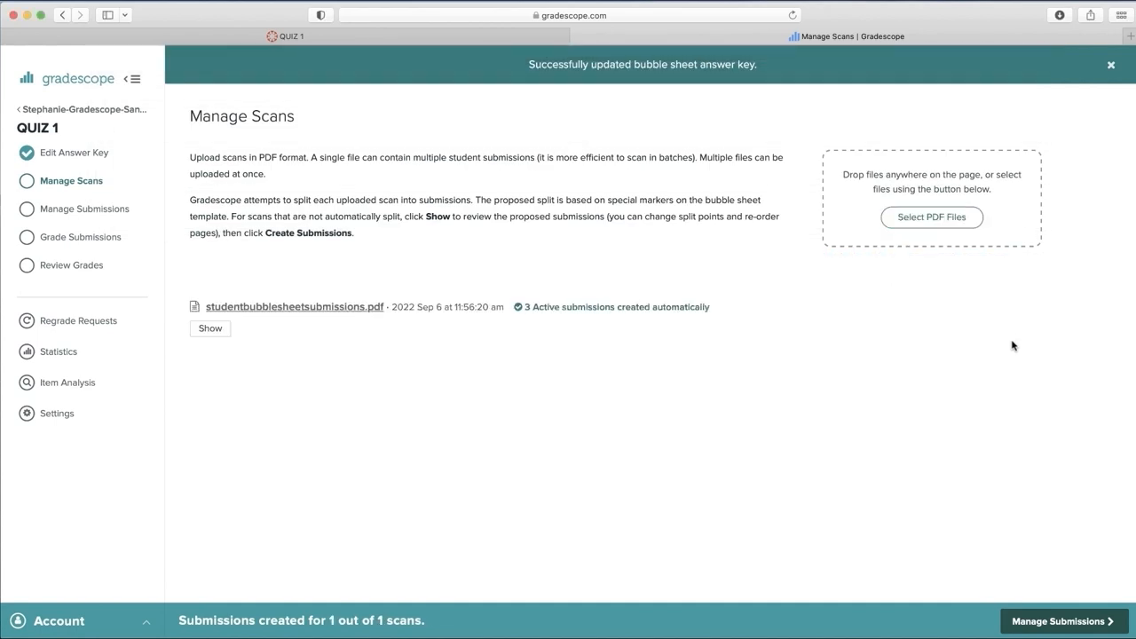
left_click(1060, 622)
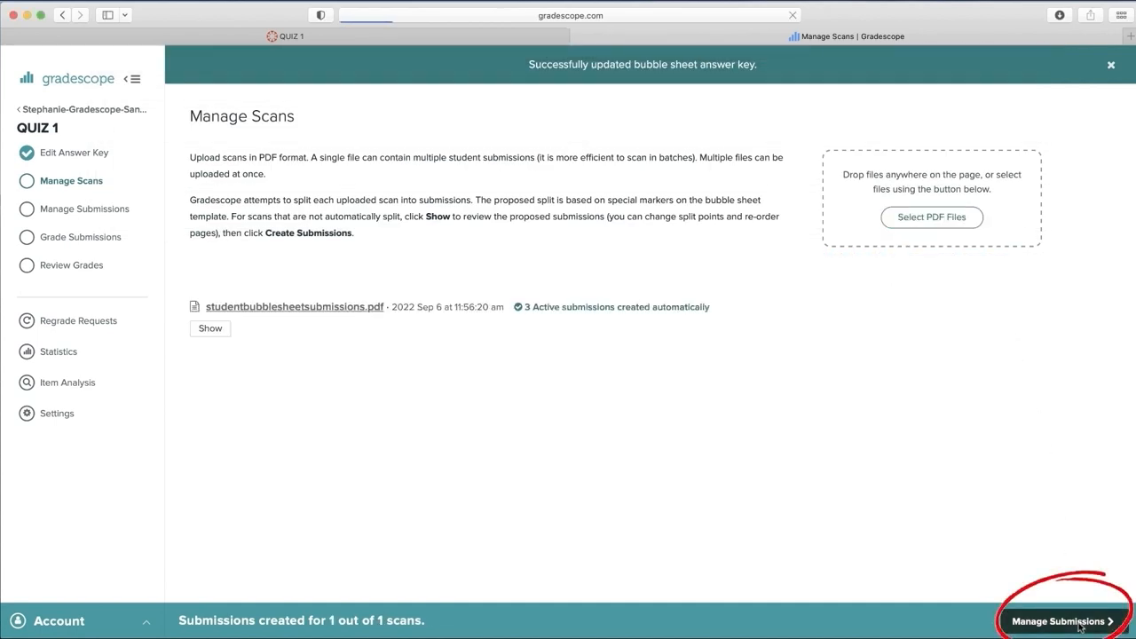
- Proceed through Manage Submissions to grading and review the uncertain mark on Question 3
left_click(1062, 621)
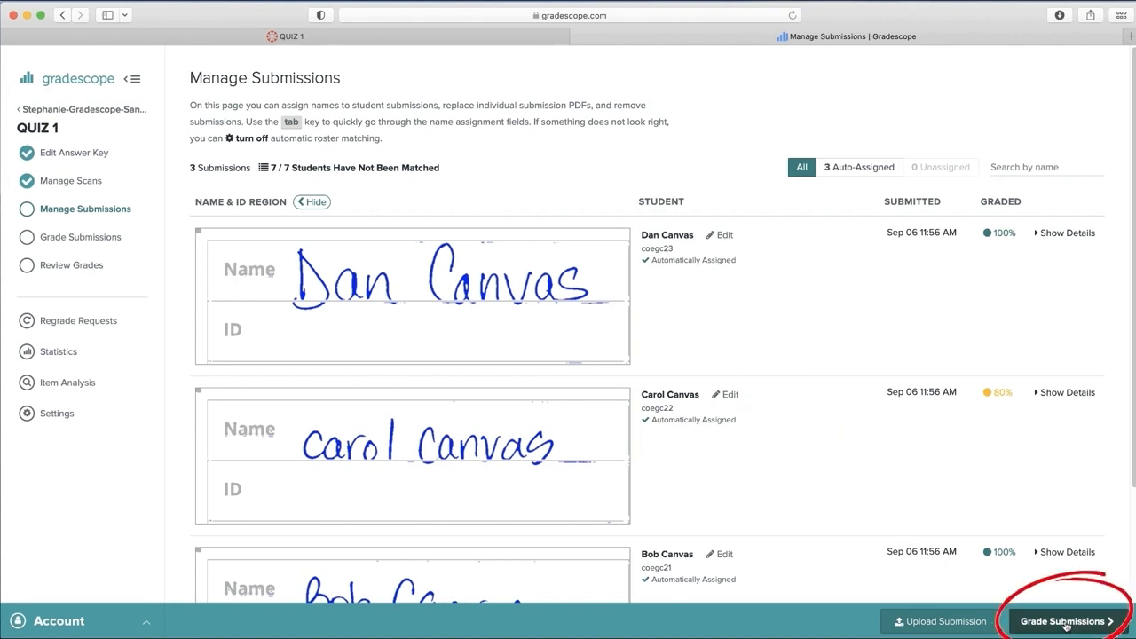
left_click(1065, 621)
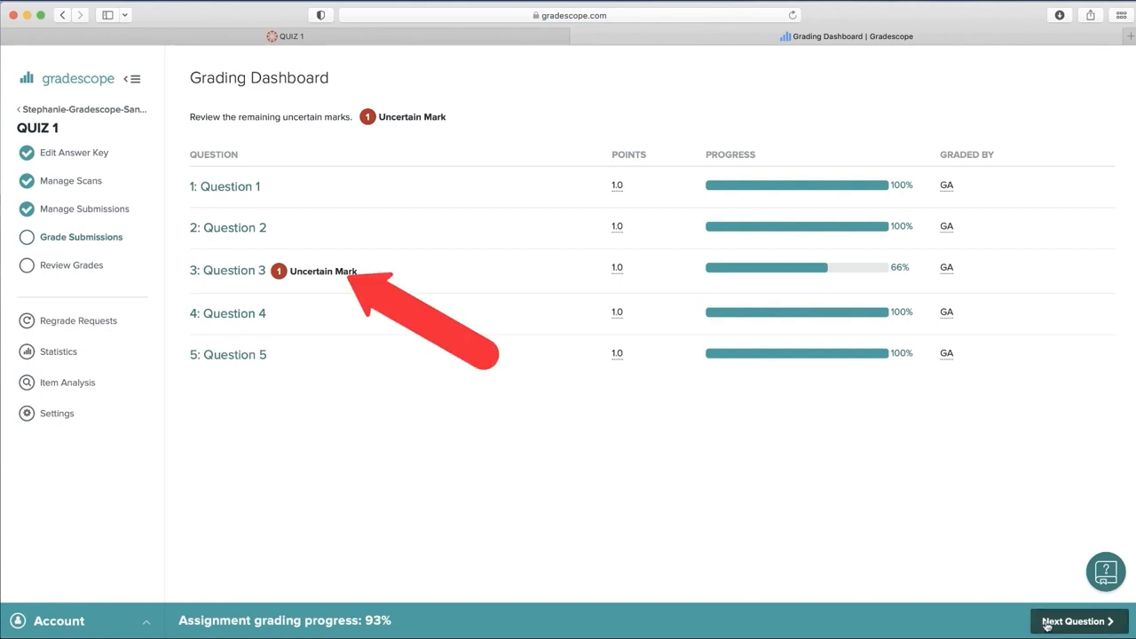
left_click(323, 269)
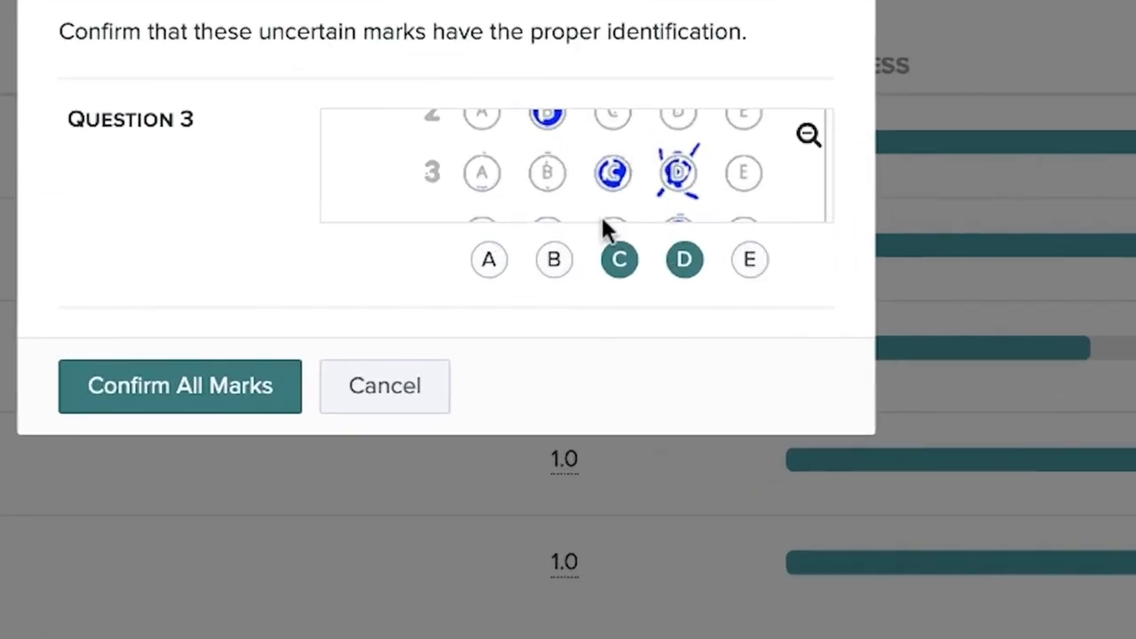
- Deselect D so only C counts for Question 3 and confirm all marks
left_click(683, 259)
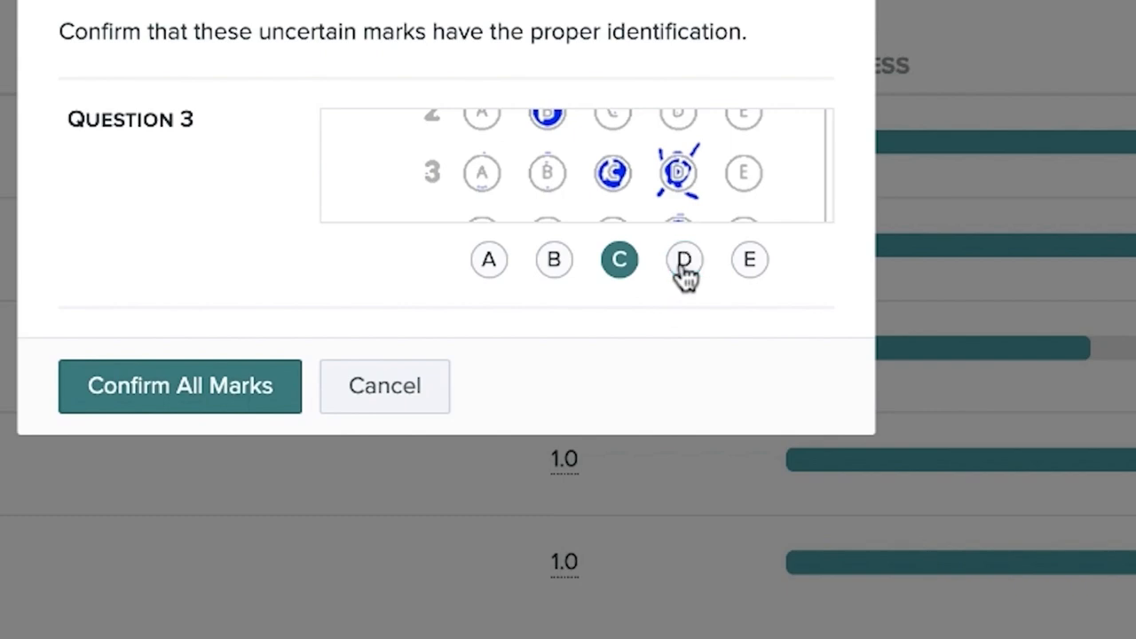
mouse_move(625, 367)
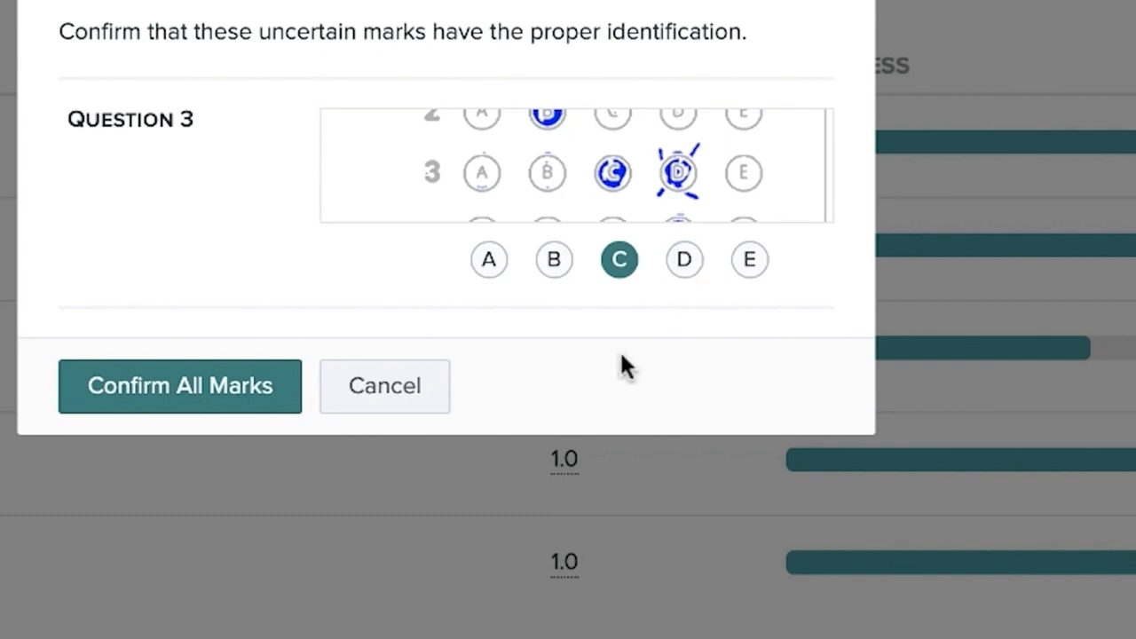
left_click(180, 387)
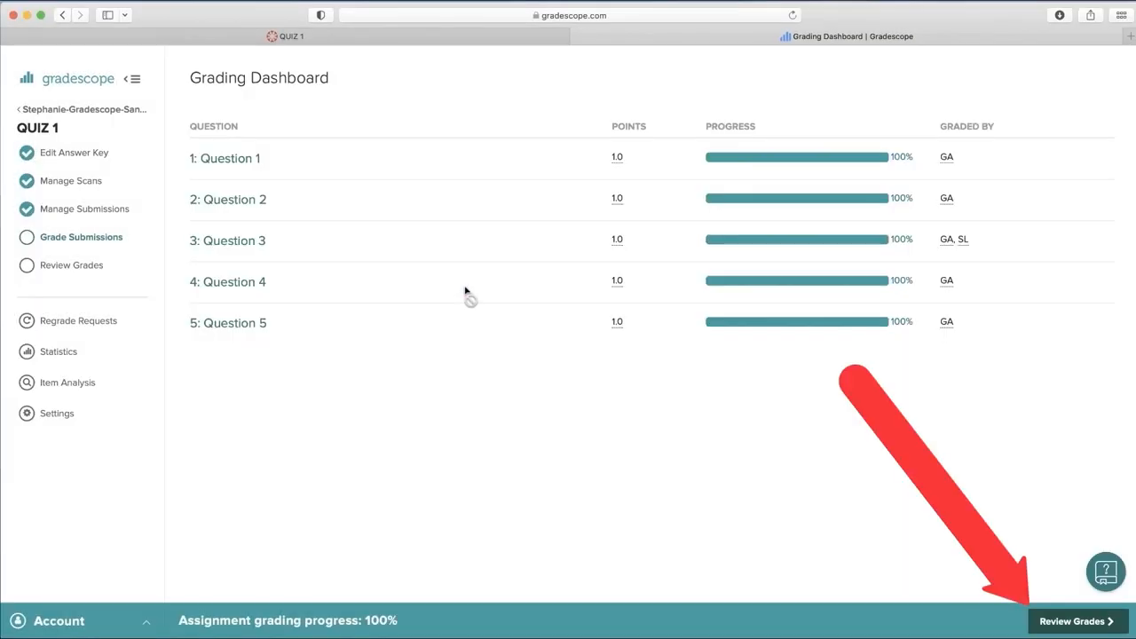
left_click(1074, 621)
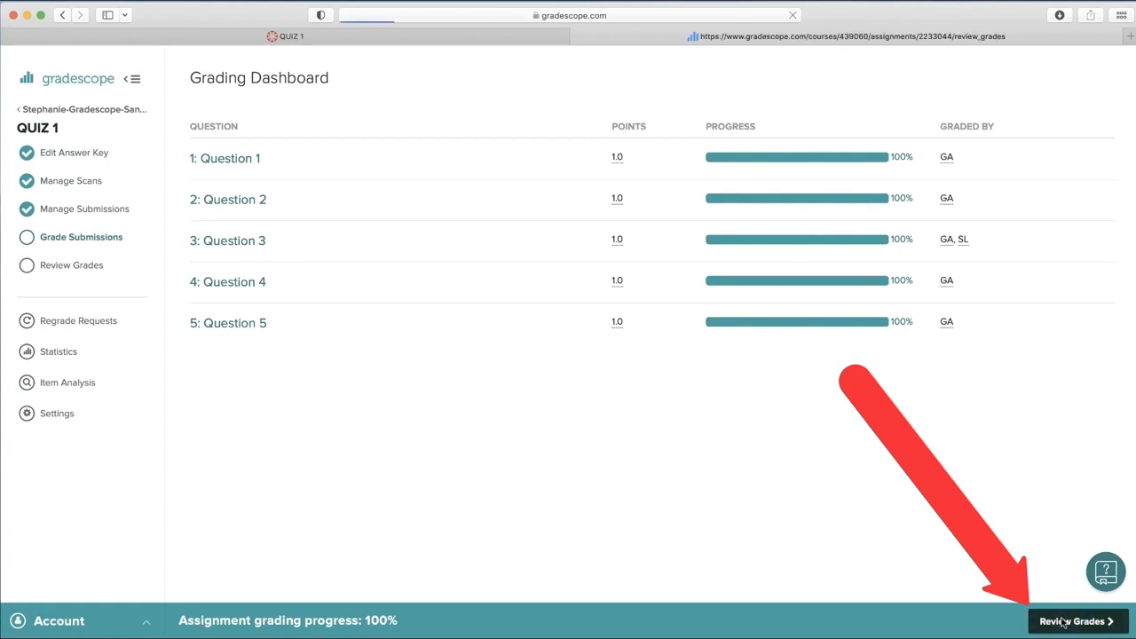
- From Review Grades, link the quiz to Canvas assignment QUIZ 1 and save
left_click(1074, 621)
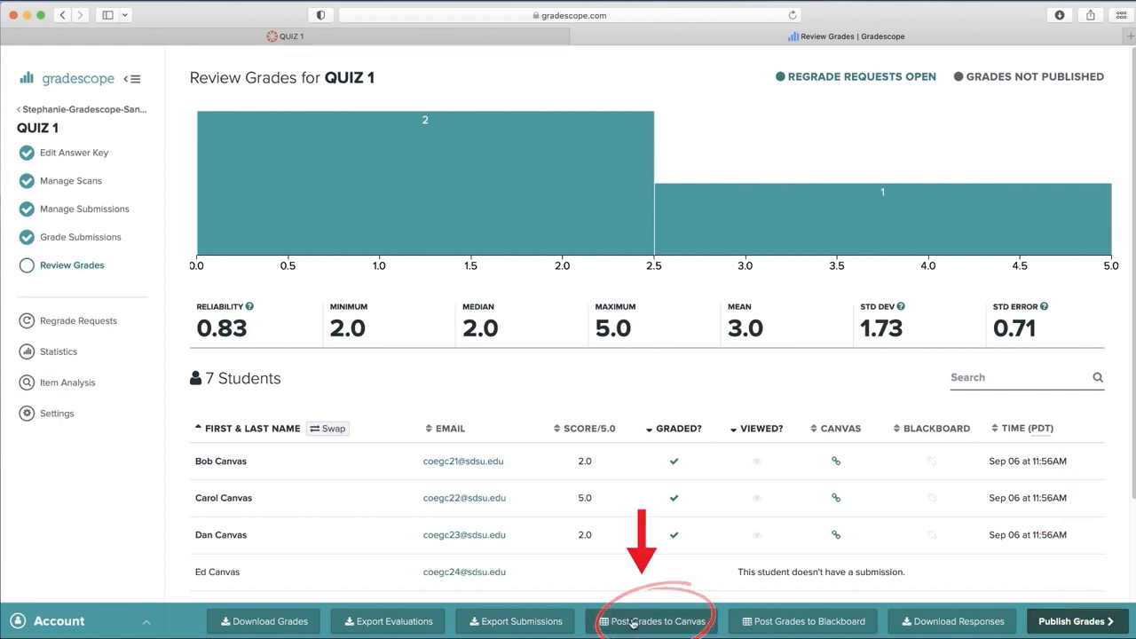
left_click(655, 621)
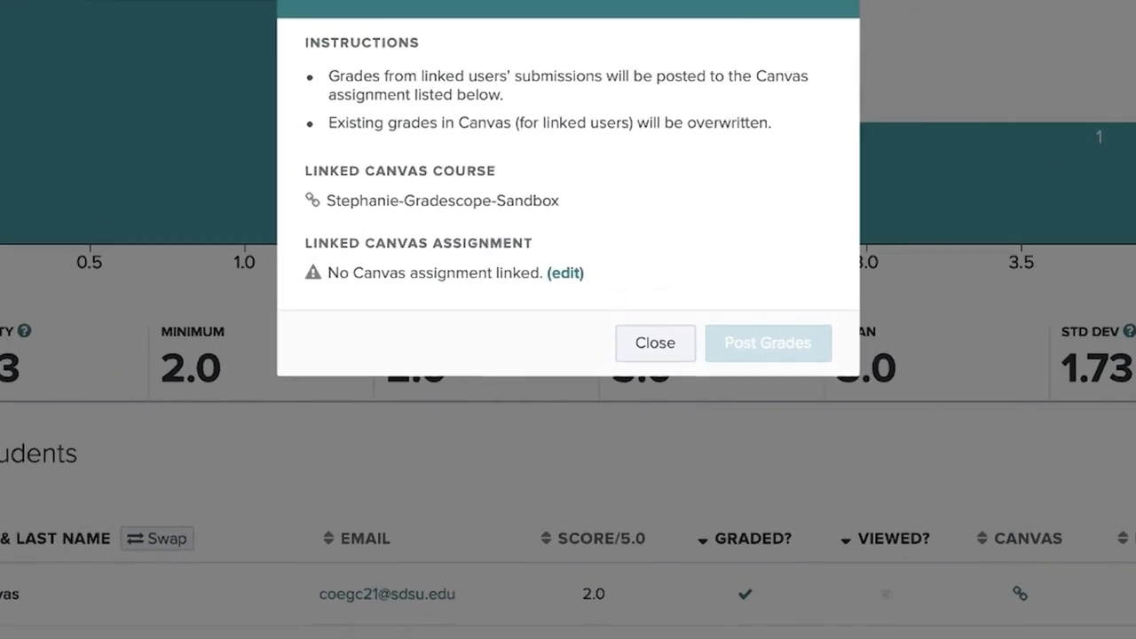
left_click(565, 273)
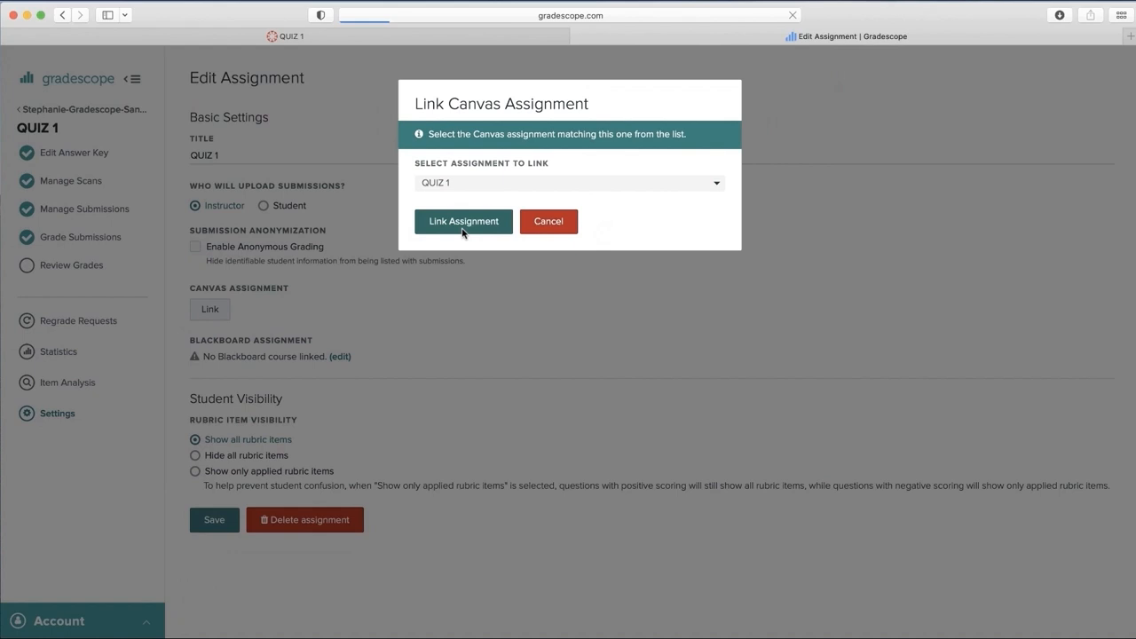
left_click(463, 220)
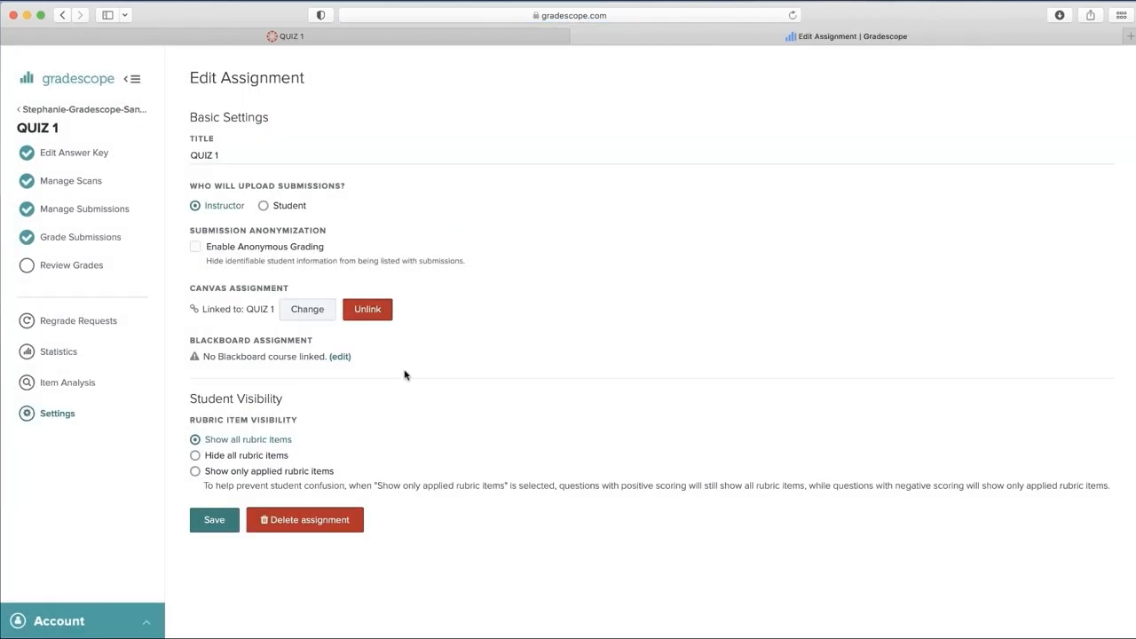
left_click(213, 518)
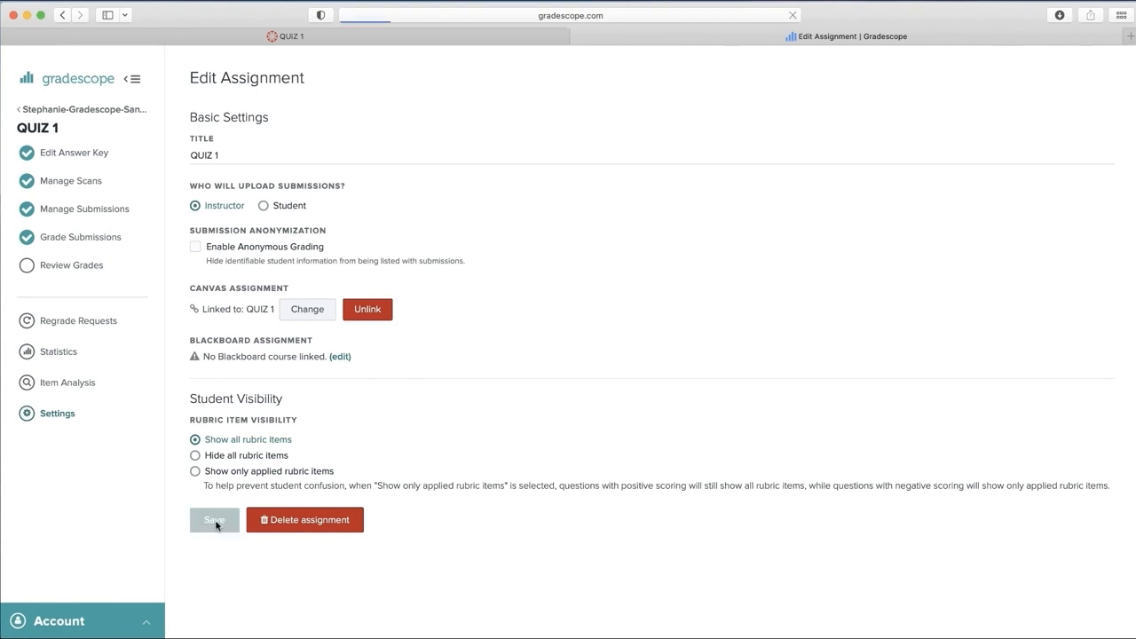
left_click(71, 265)
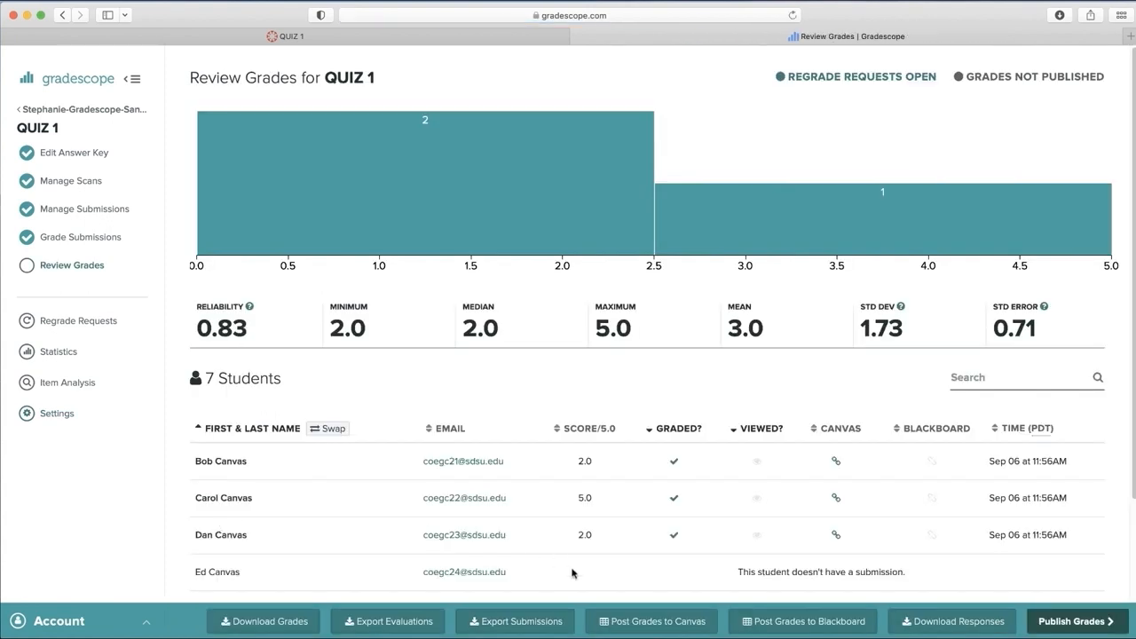
mouse_move(653, 621)
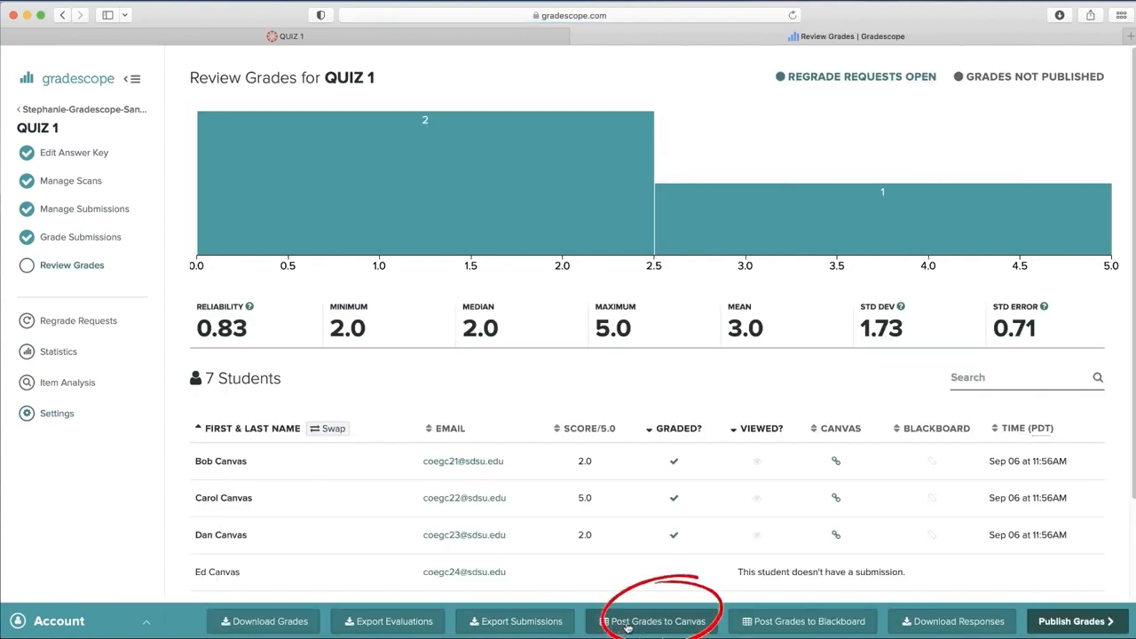
- Post the QUIZ 1 grades to Canvas
left_click(655, 621)
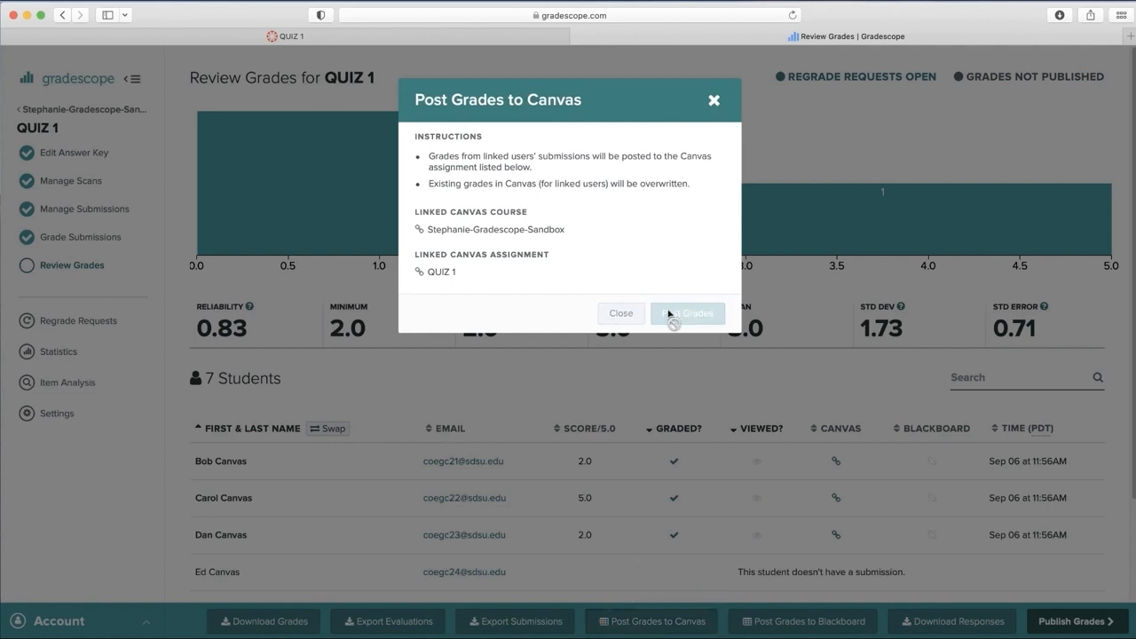
left_click(689, 312)
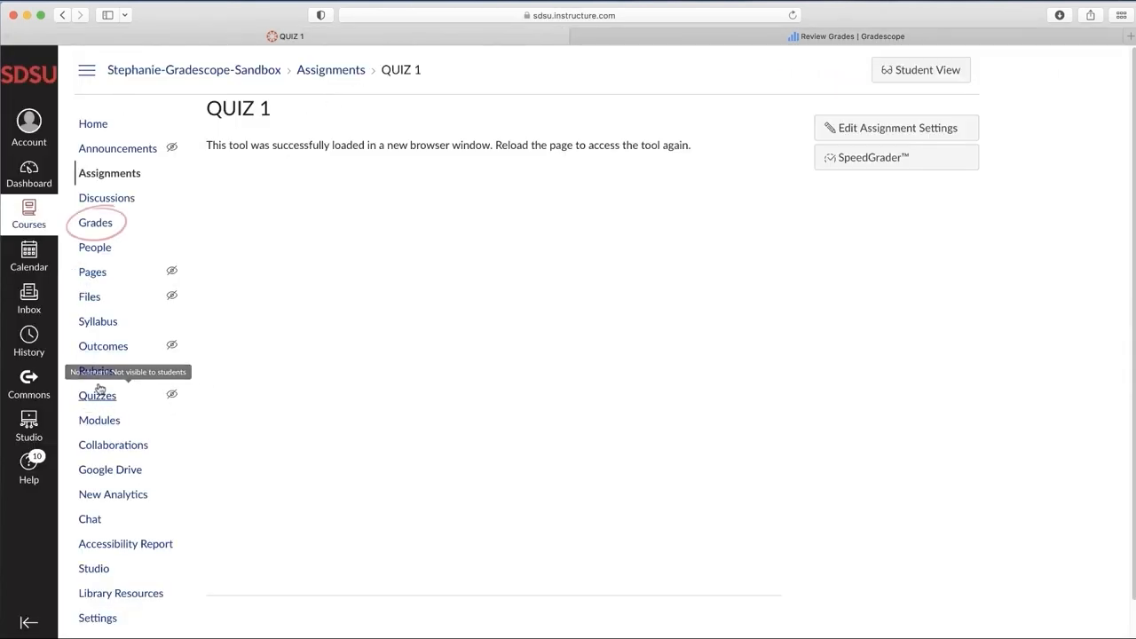
- View the Canvas gradebook with the posted QUIZ 1 scores 2, 5, 2 out of 5
left_click(96, 224)
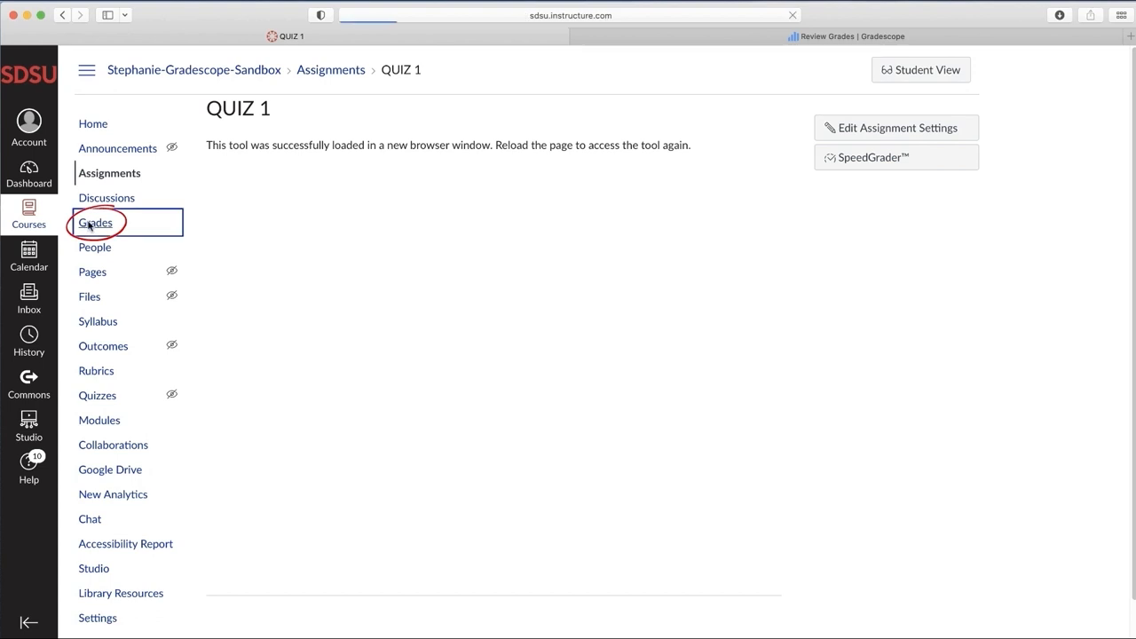
left_click(96, 224)
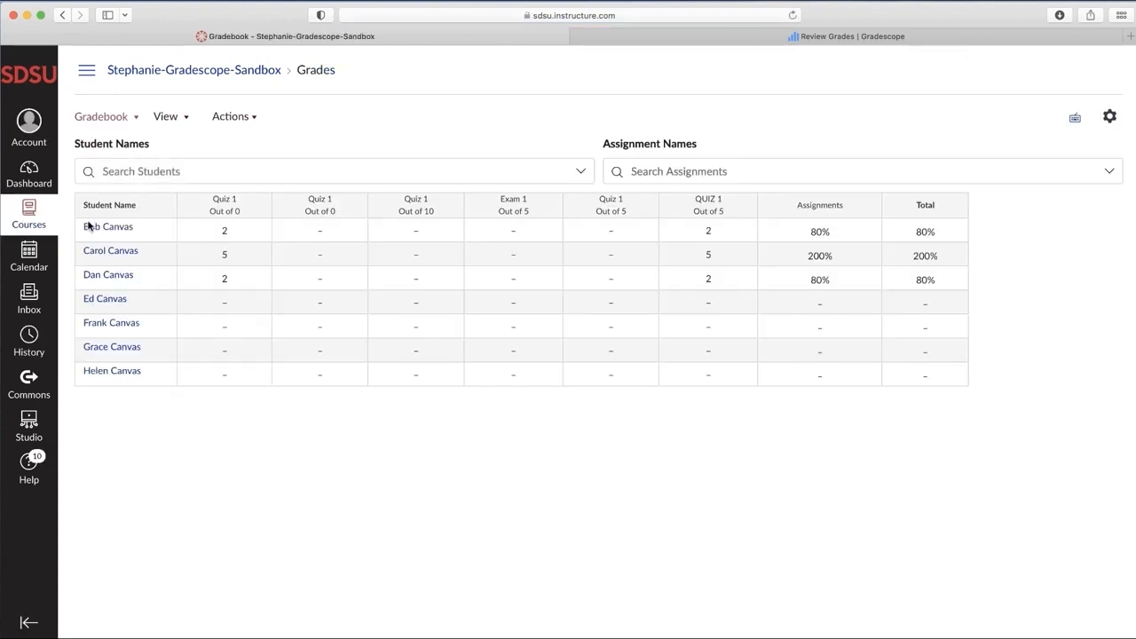
mouse_move(191, 298)
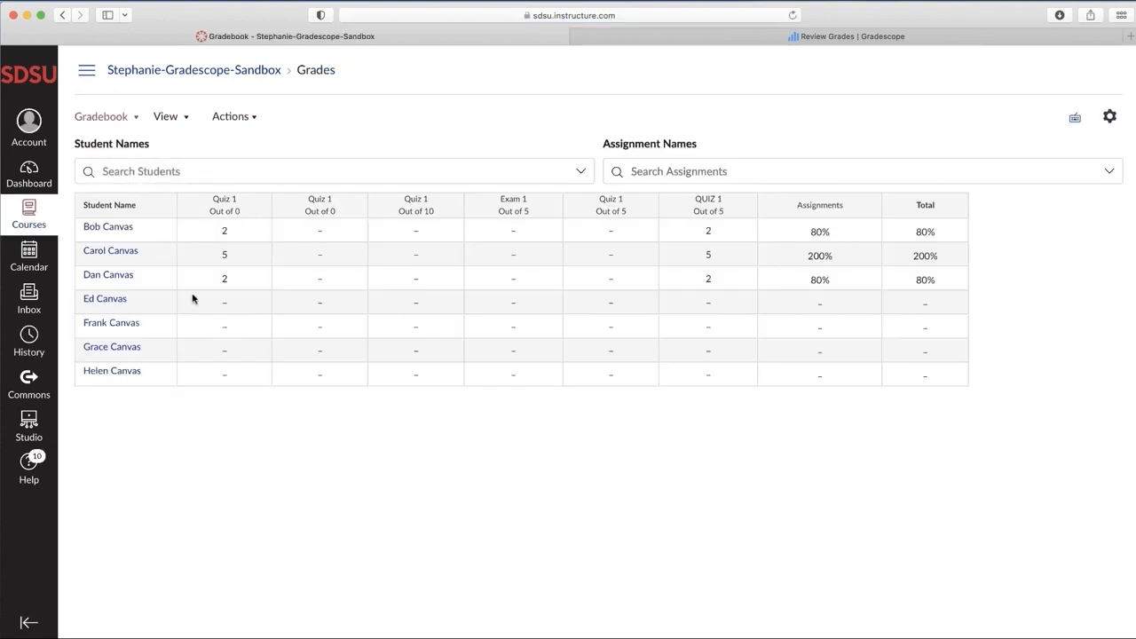
mouse_move(234, 338)
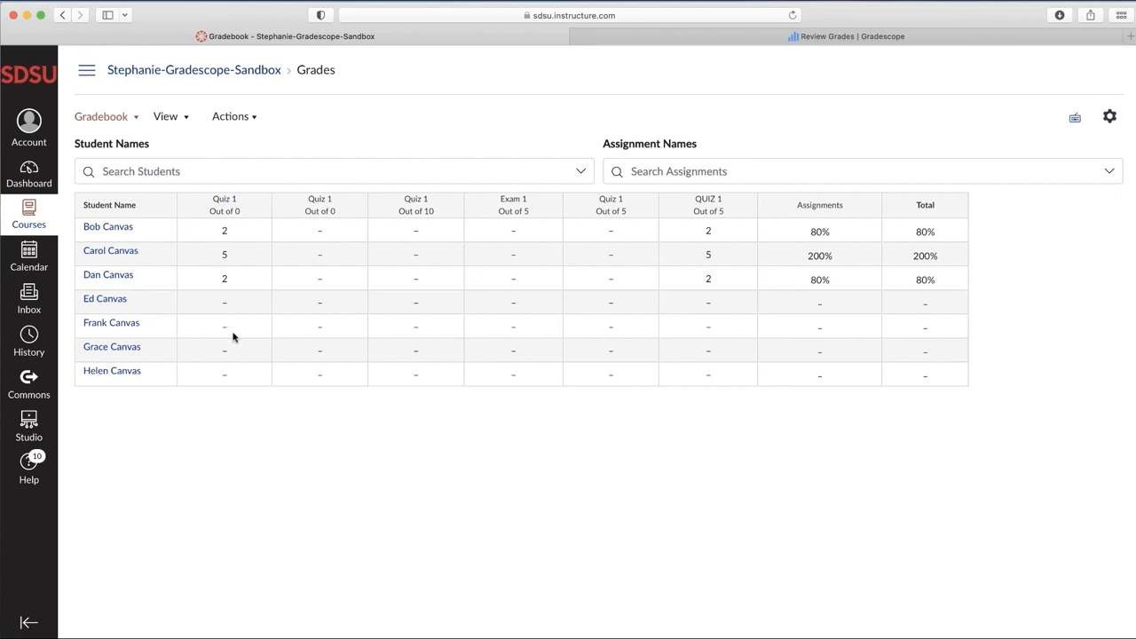